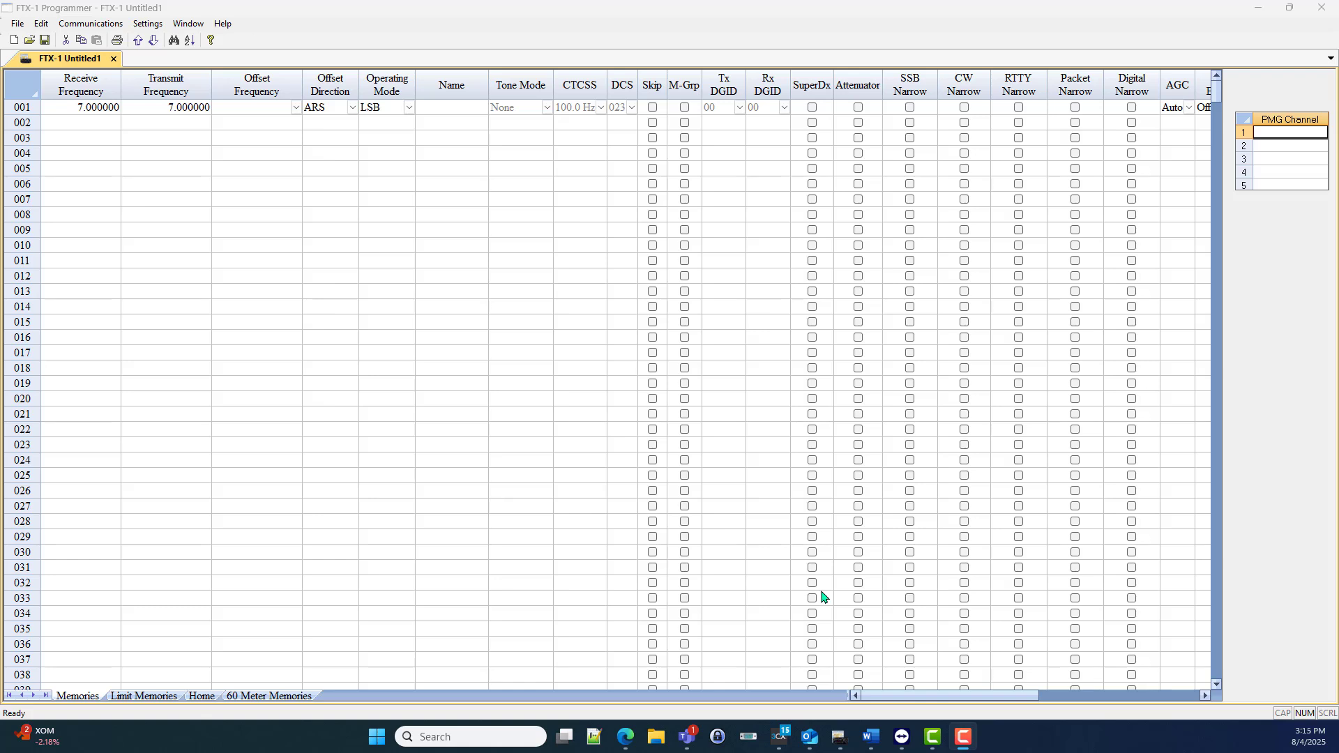
mouse_move(872, 684)
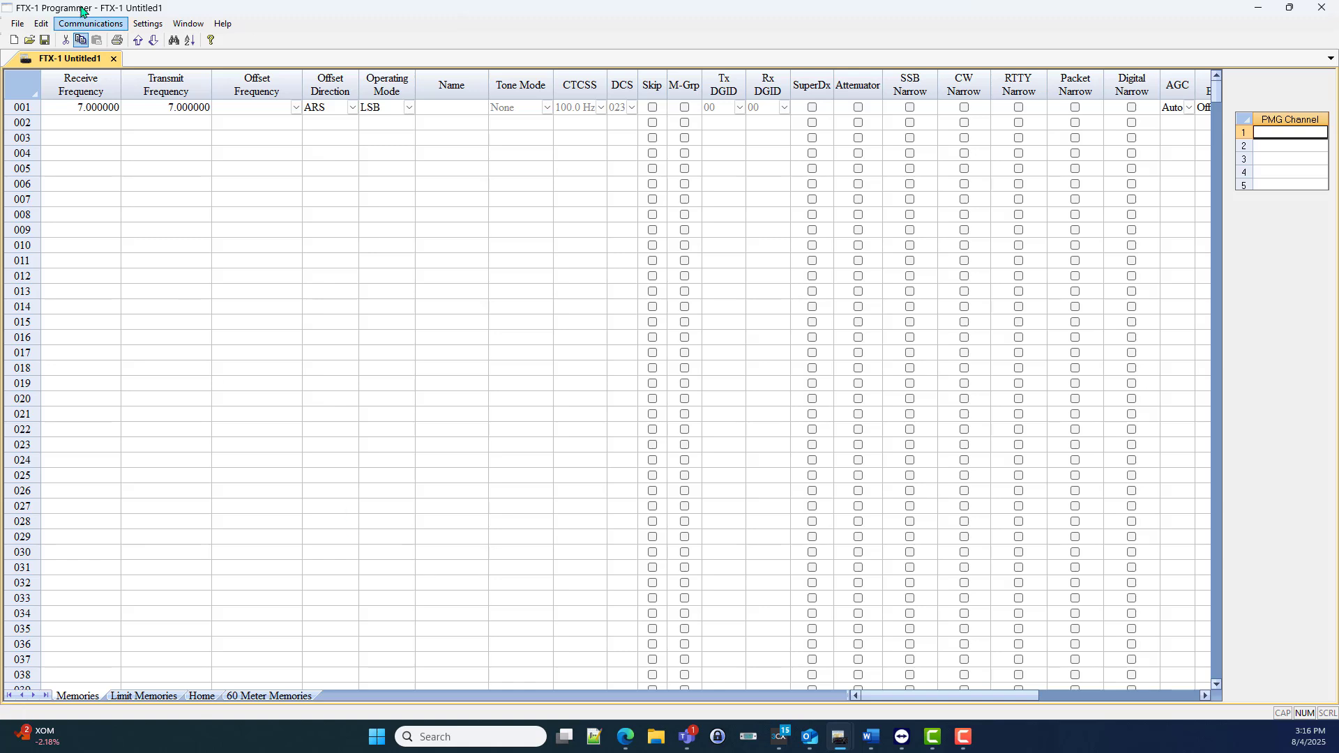
Step: Open File > External Data > RepeaterBook Search, with Area Search set to Berwick, PA, 60 miles
click(14, 23)
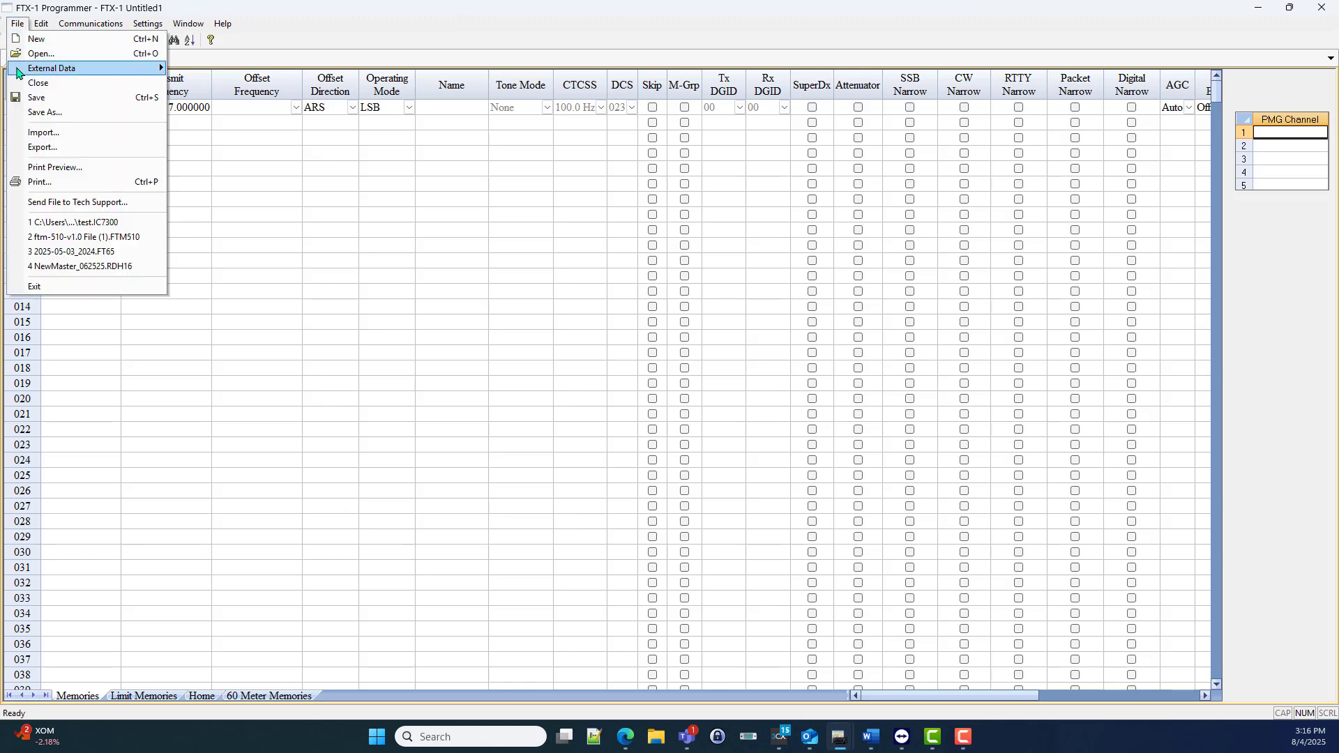
mouse_move(219, 104)
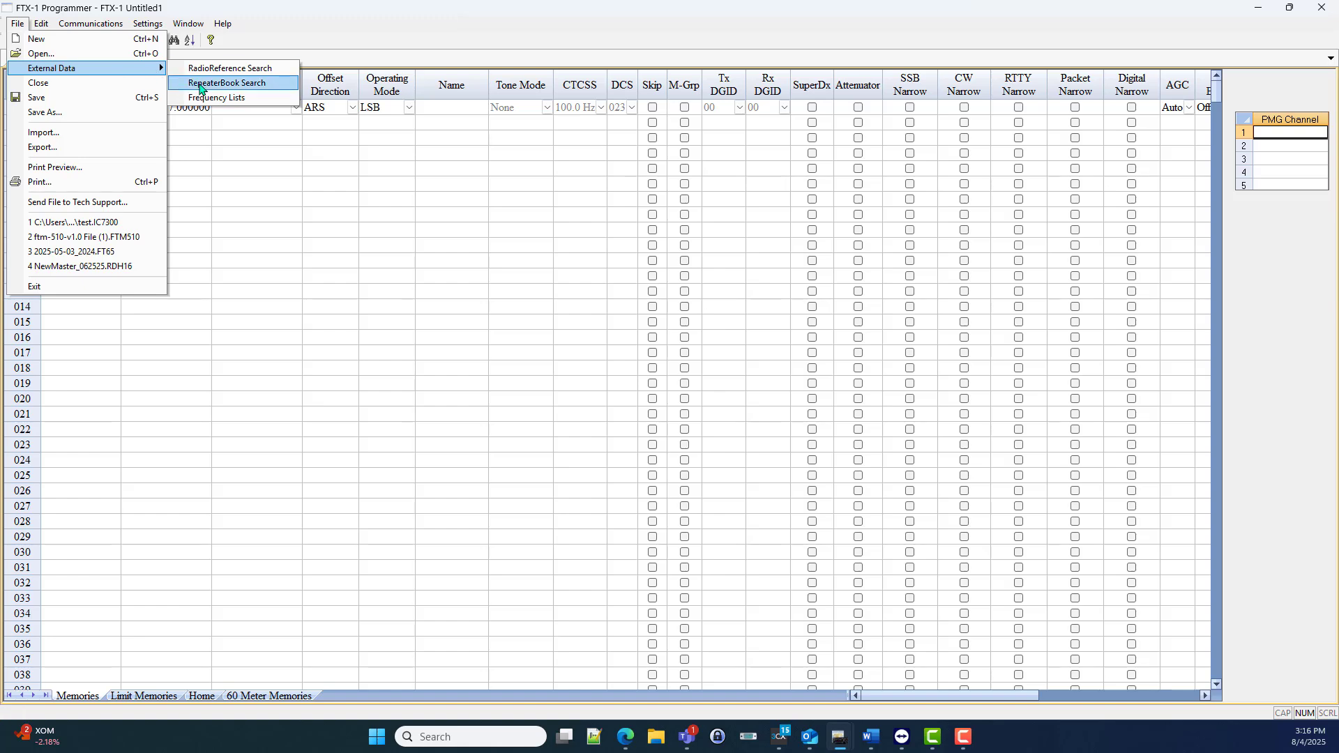
click(230, 82)
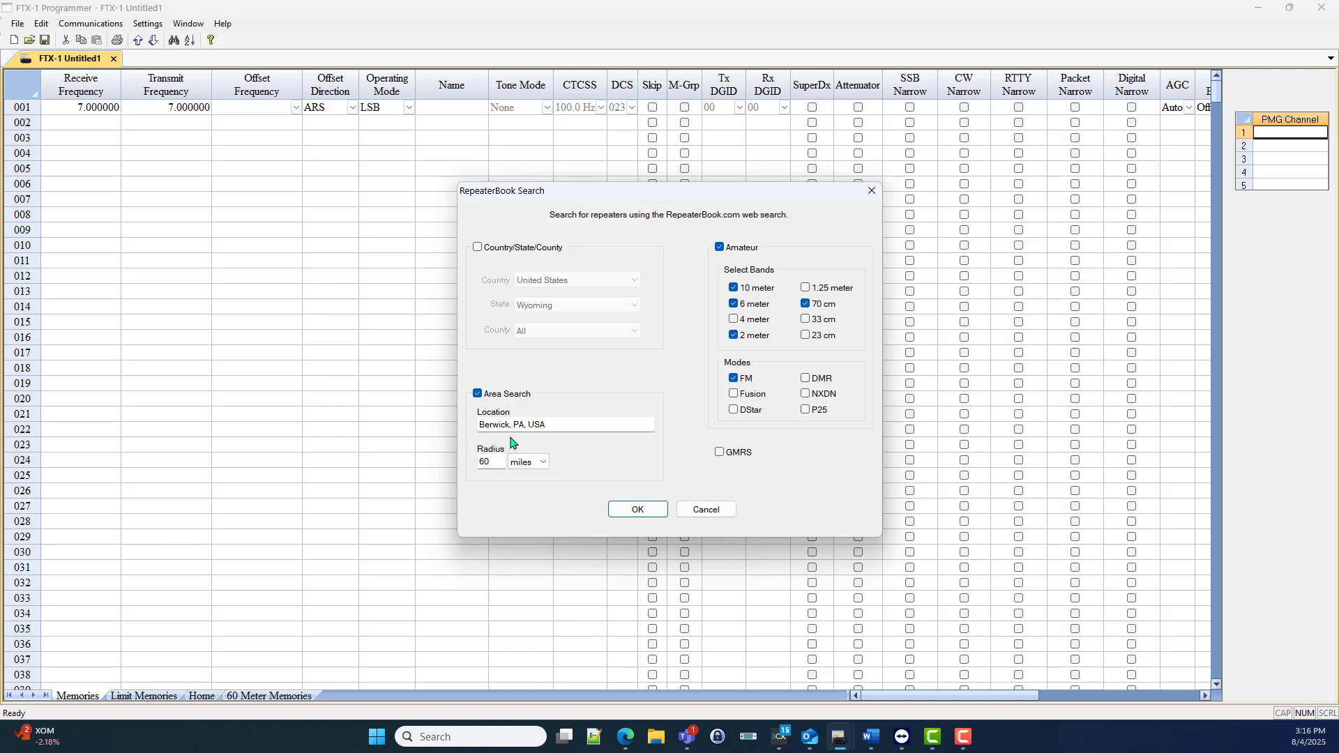
mouse_move(556, 443)
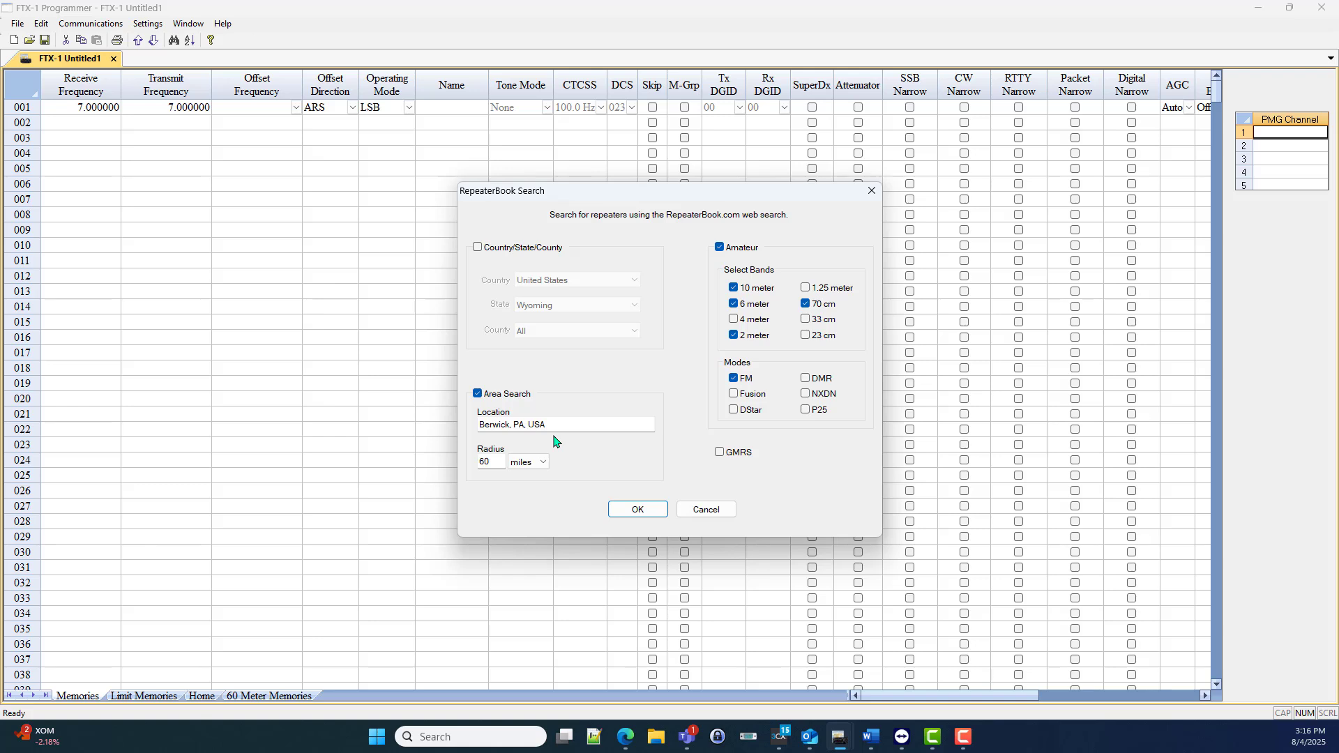
mouse_move(600, 444)
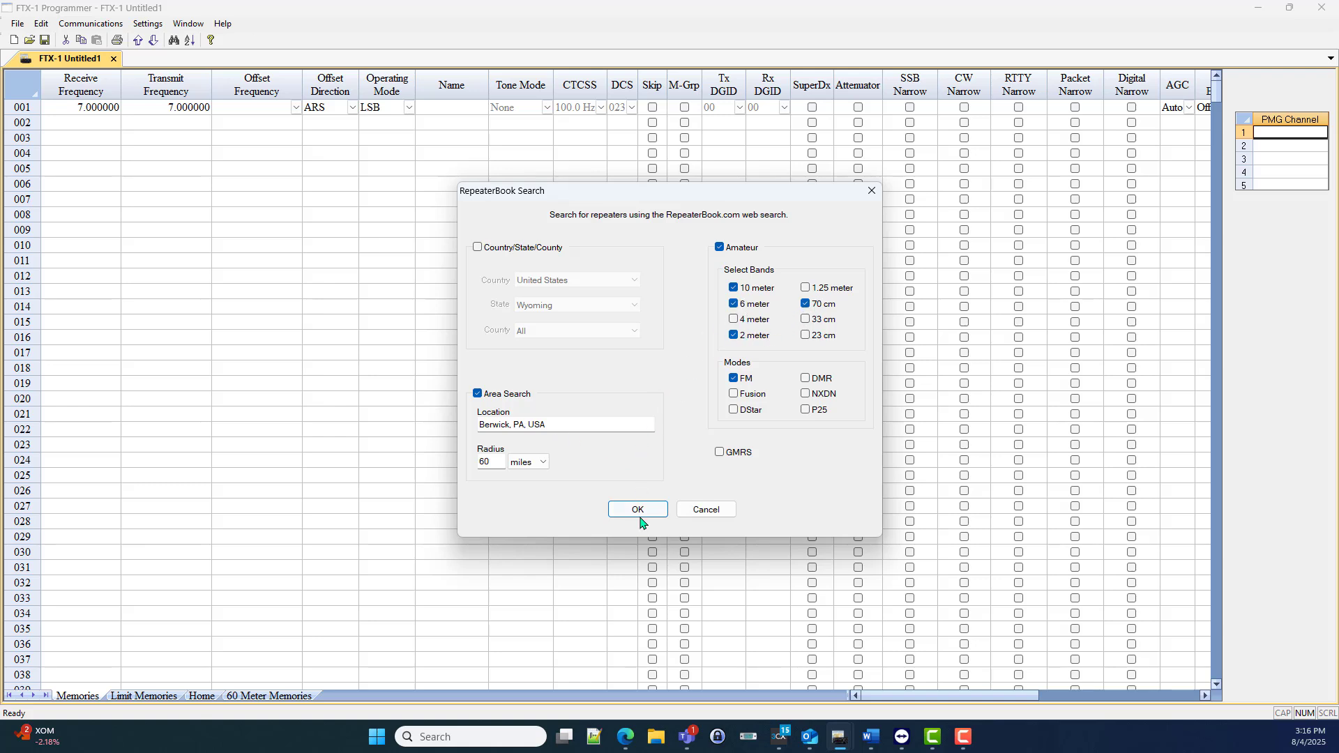
Step: Run the Berwick, PA repeater search and sort the results by Output Frequency
click(637, 509)
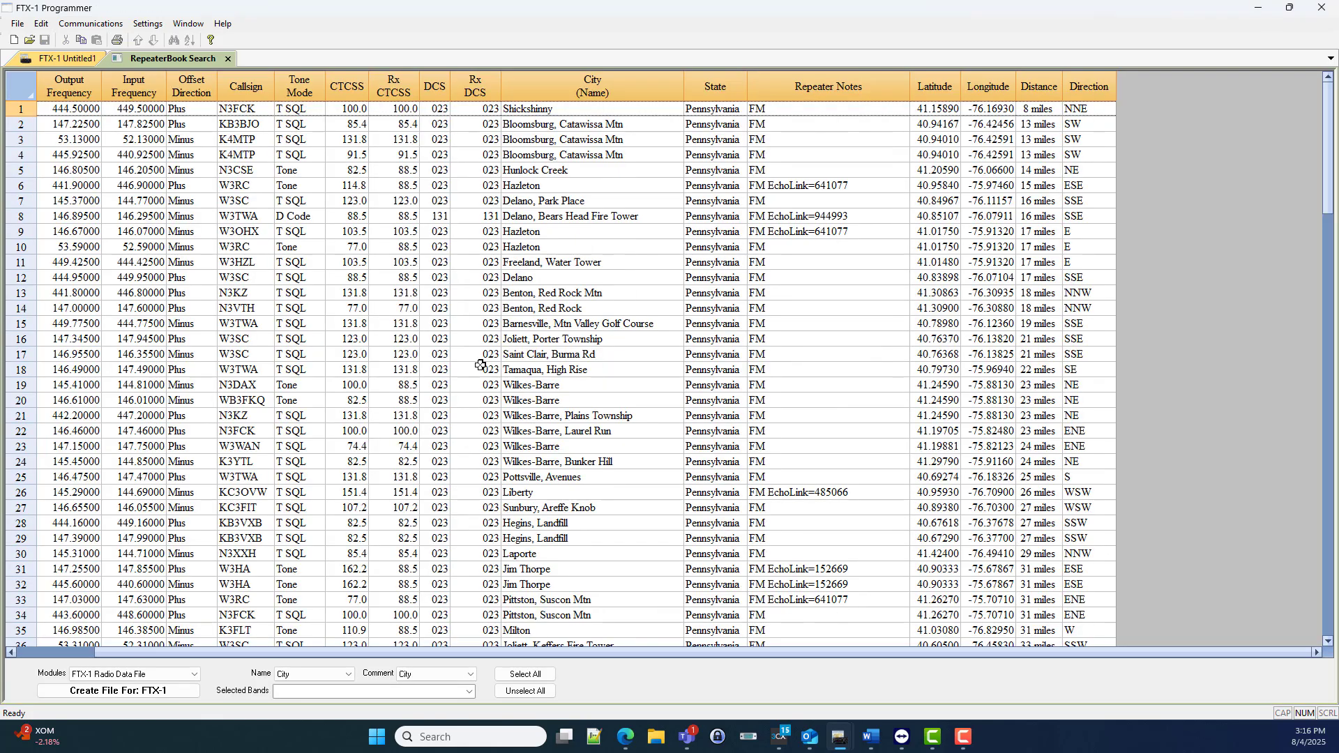
click(67, 89)
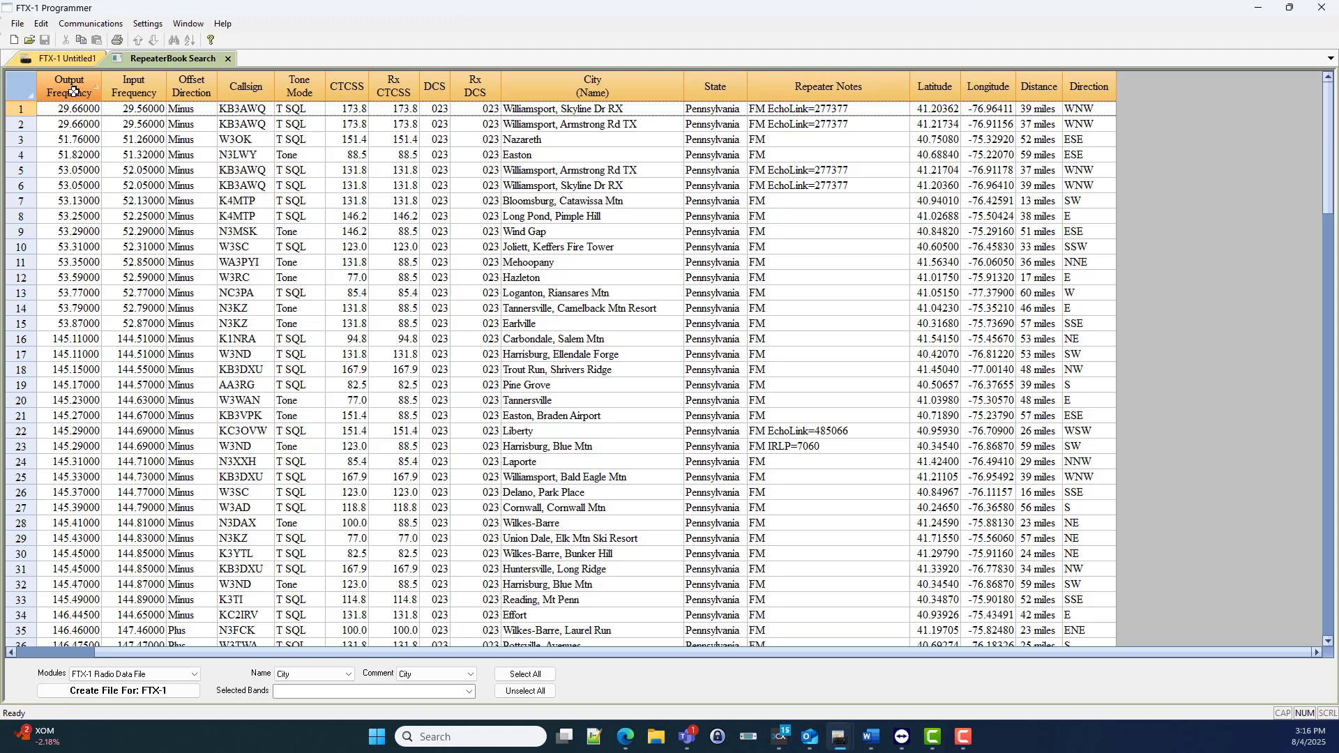
mouse_move(254, 675)
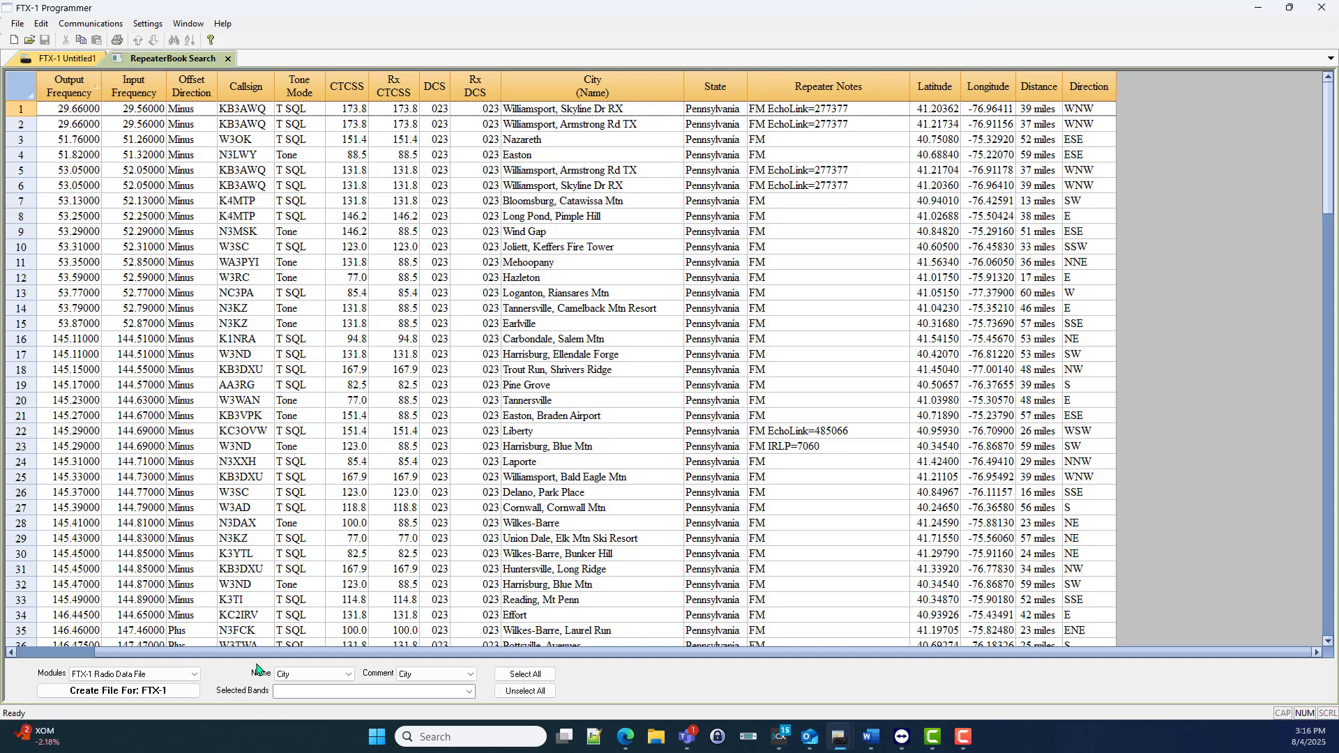
click(118, 692)
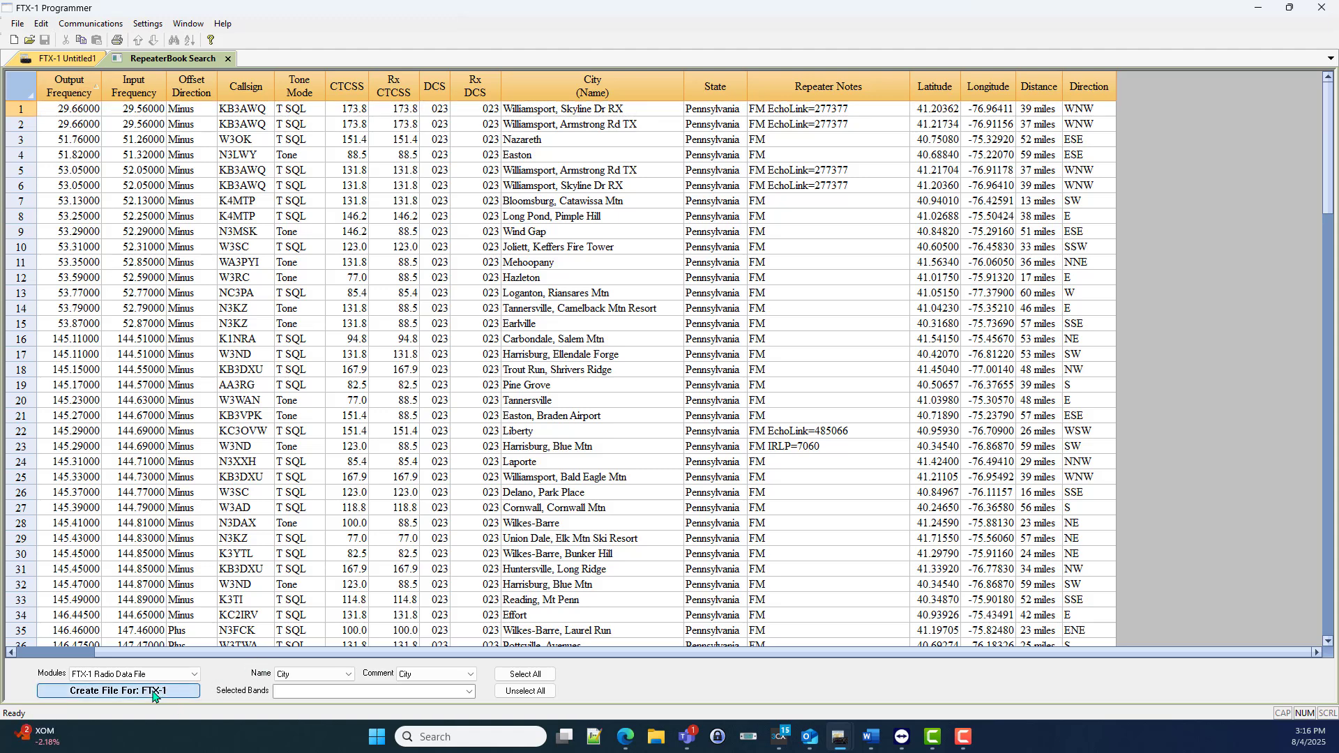
Step: Generate a new FTX-1 memory file from the sorted RepeaterBook results
click(118, 692)
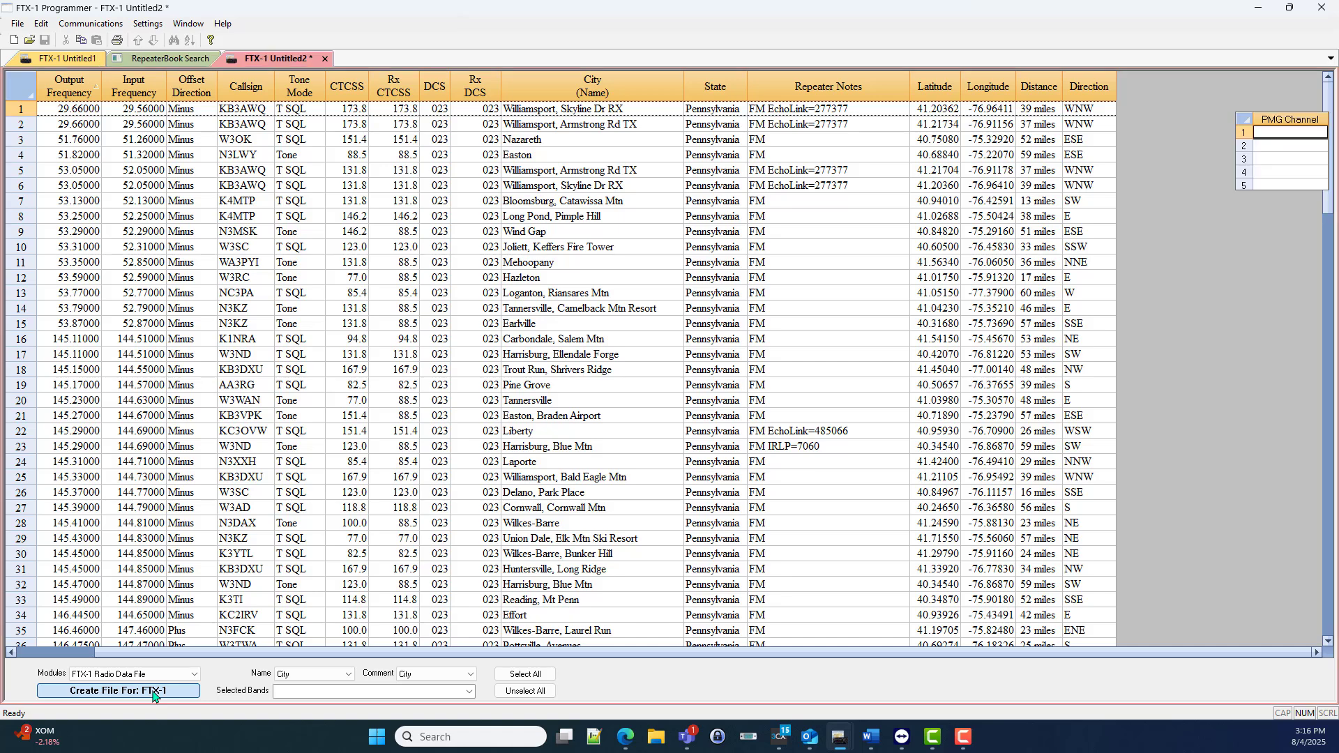
click(117, 691)
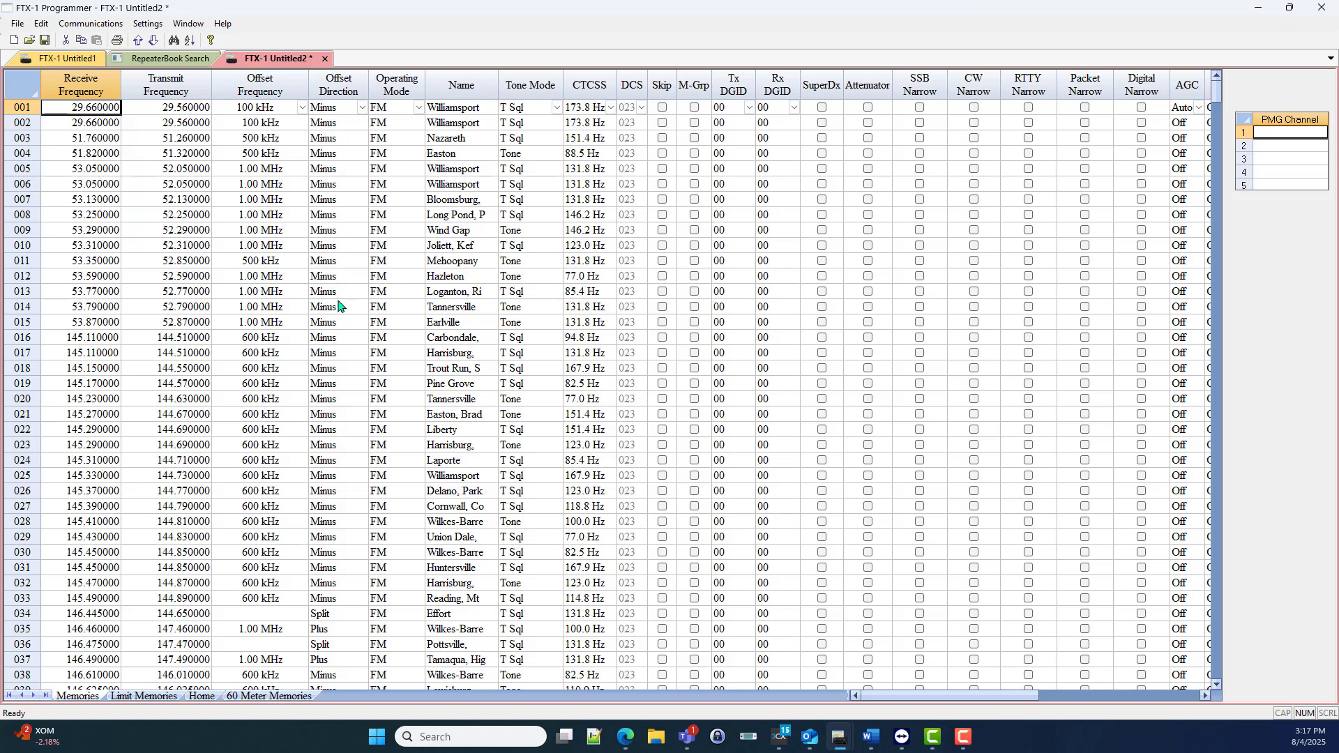
mouse_move(352, 644)
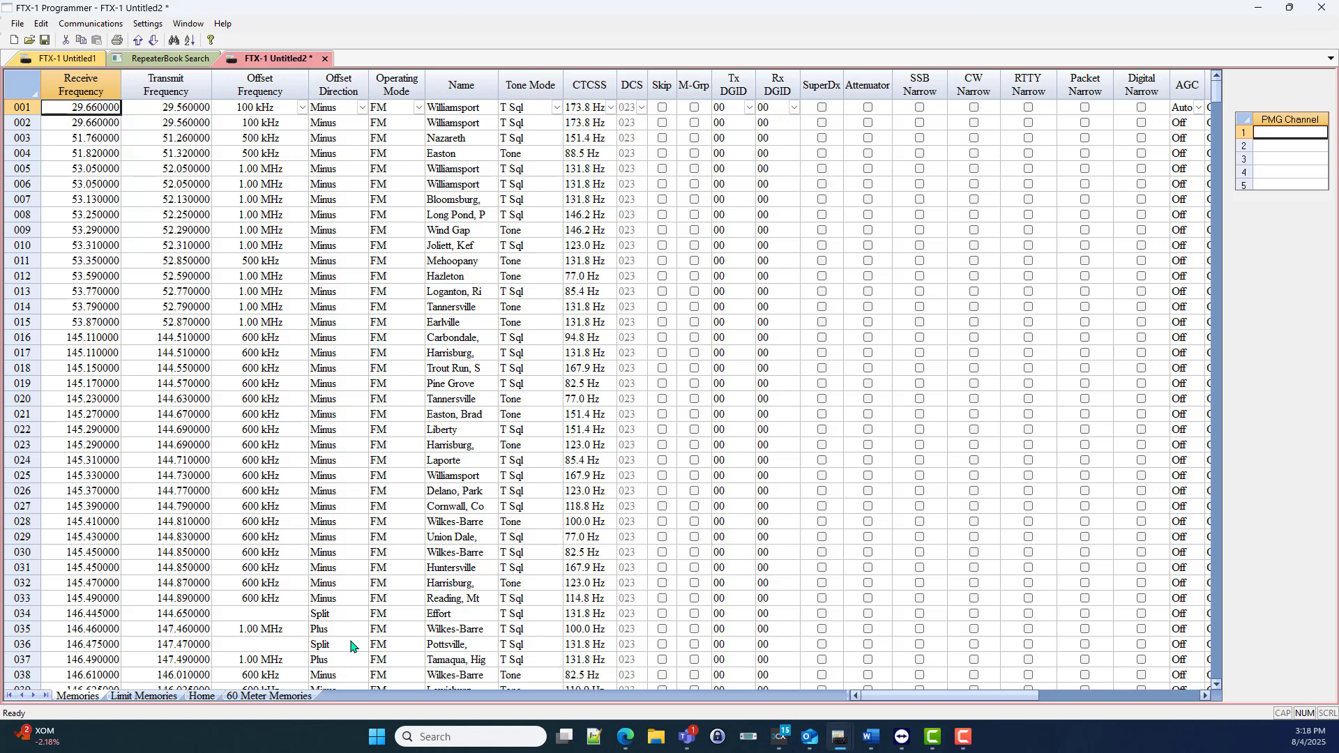
mouse_move(344, 477)
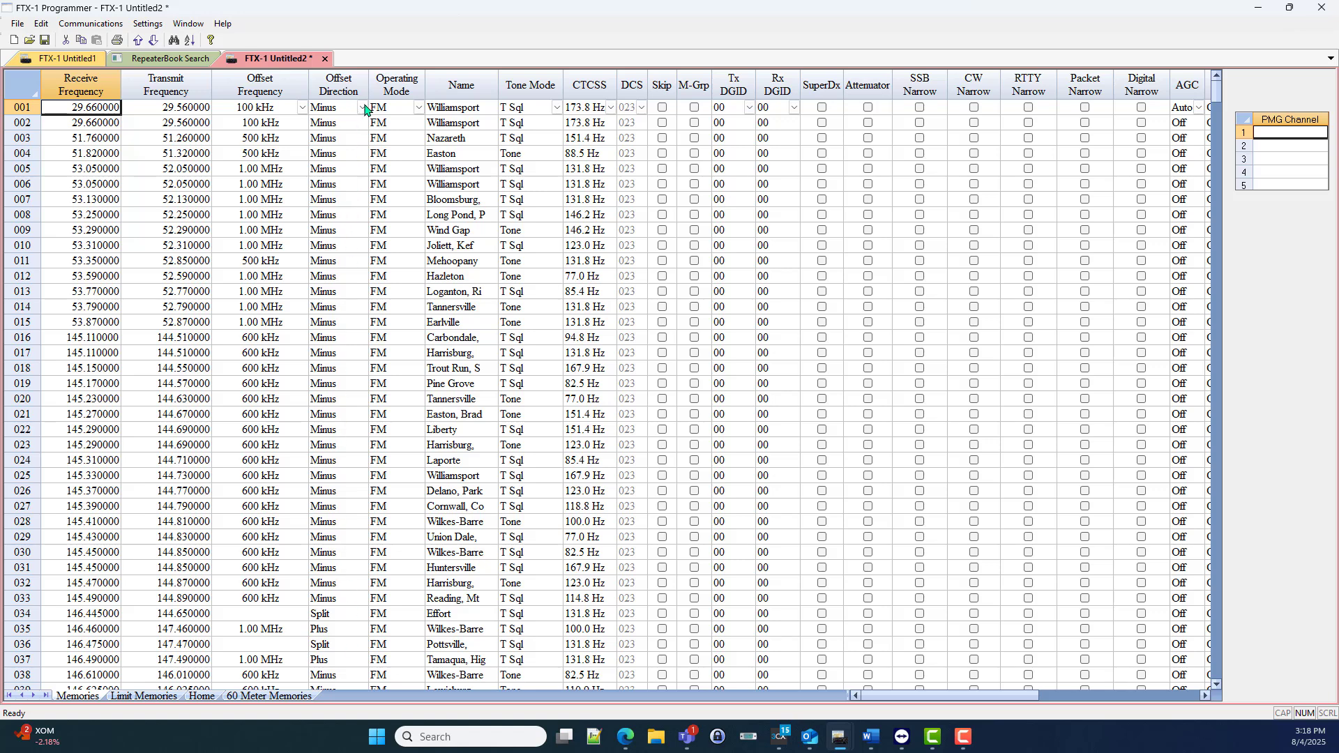
click(358, 108)
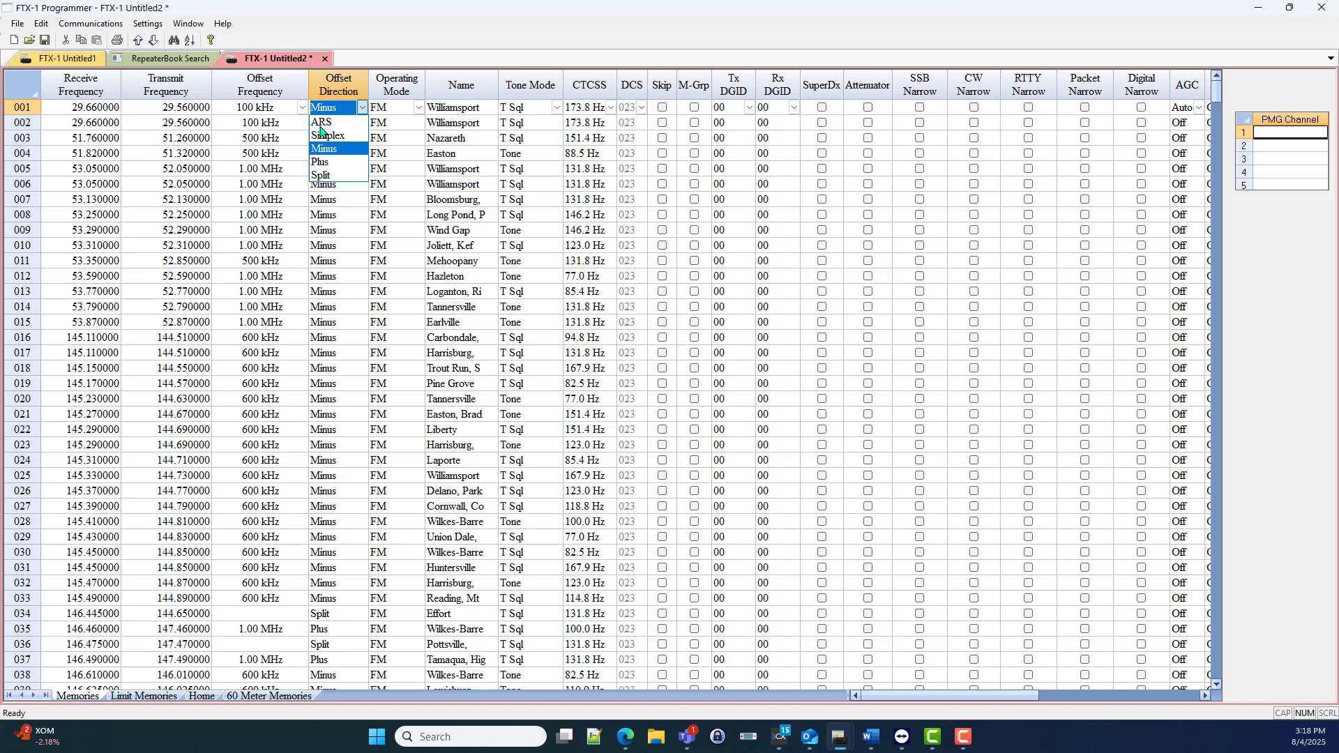
click(320, 122)
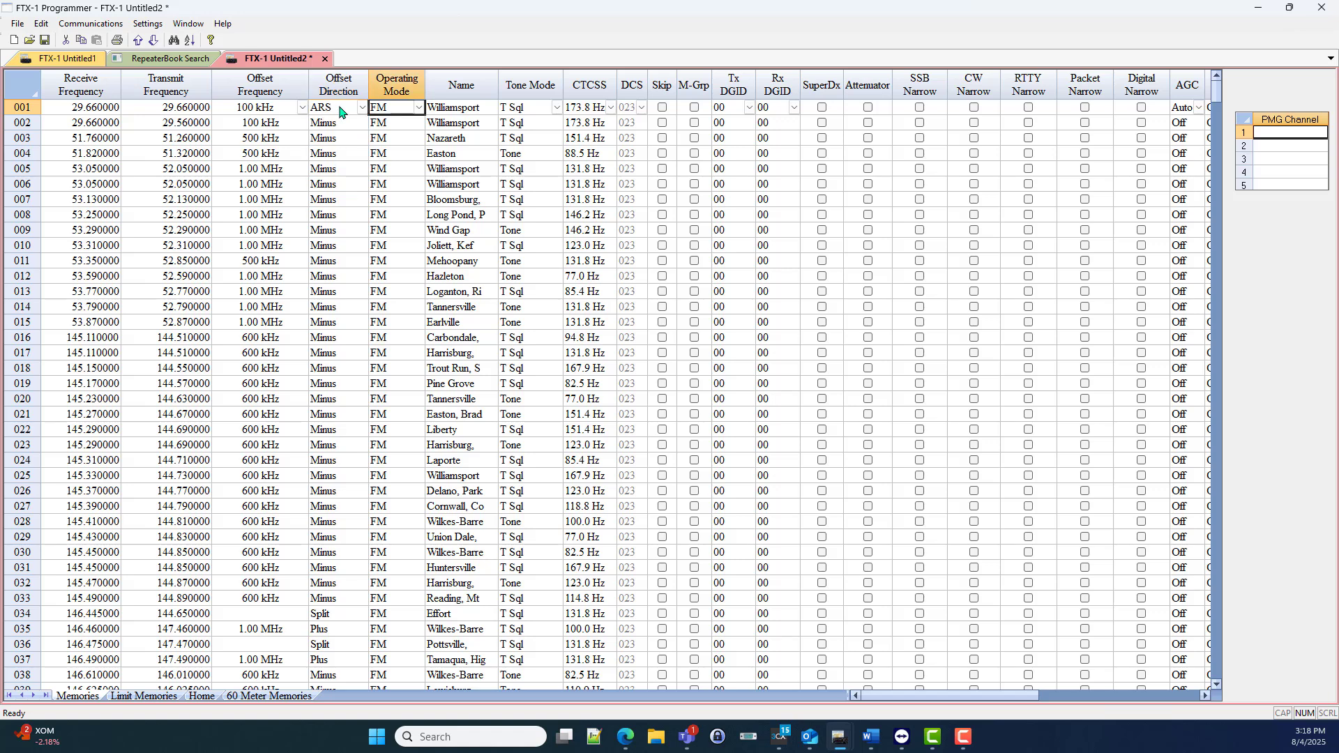
mouse_move(354, 117)
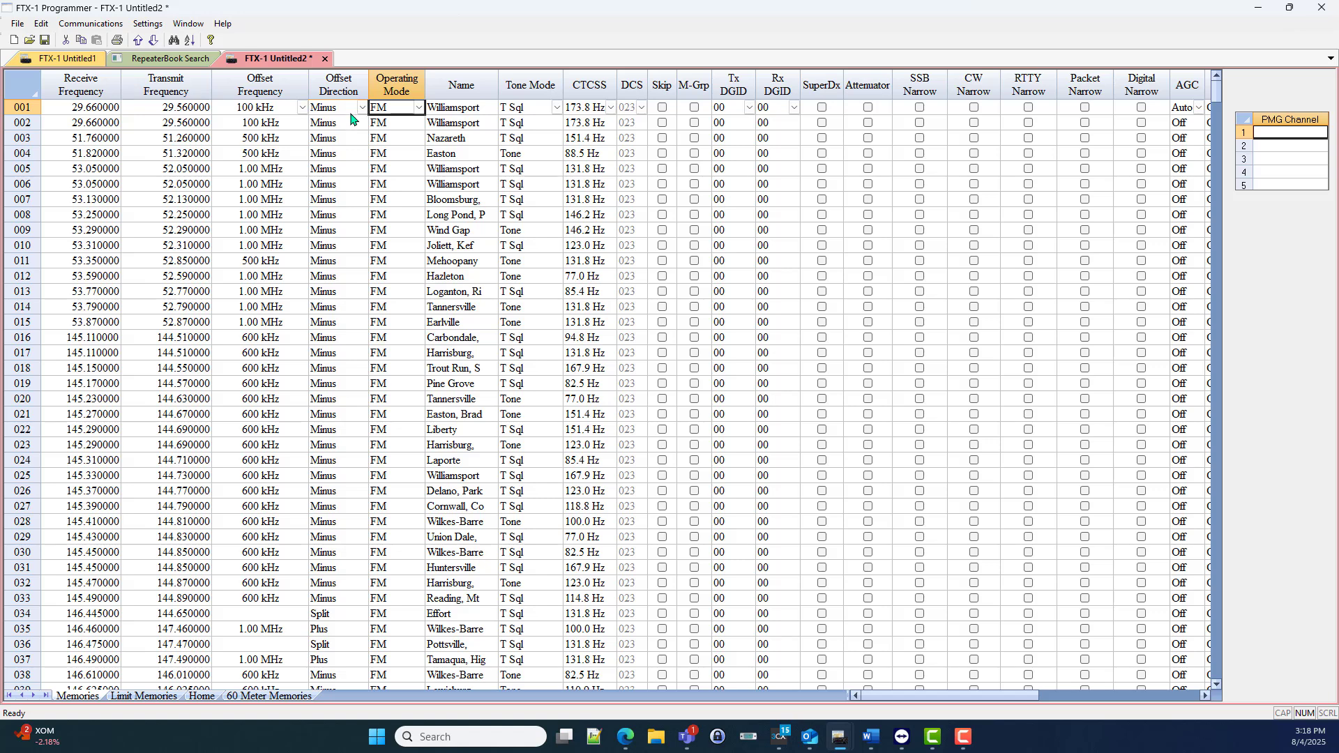
mouse_move(288, 364)
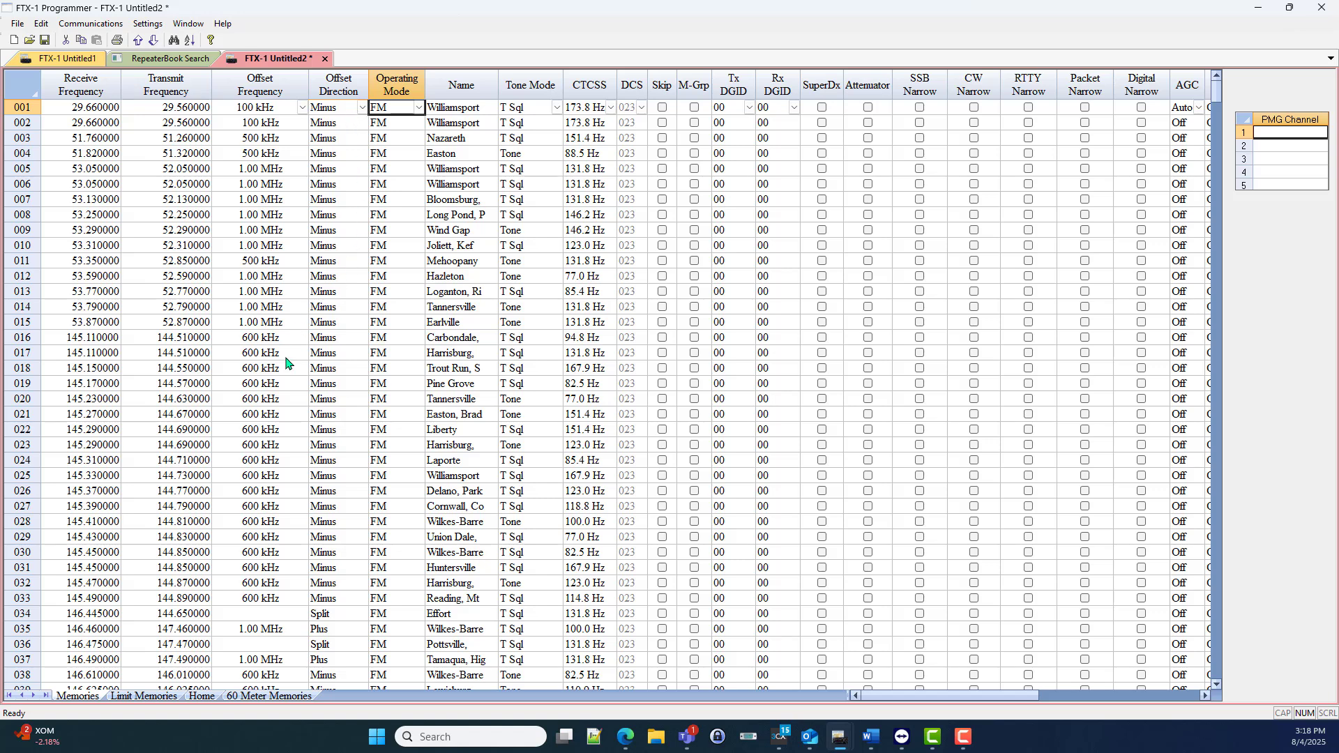
mouse_move(288, 586)
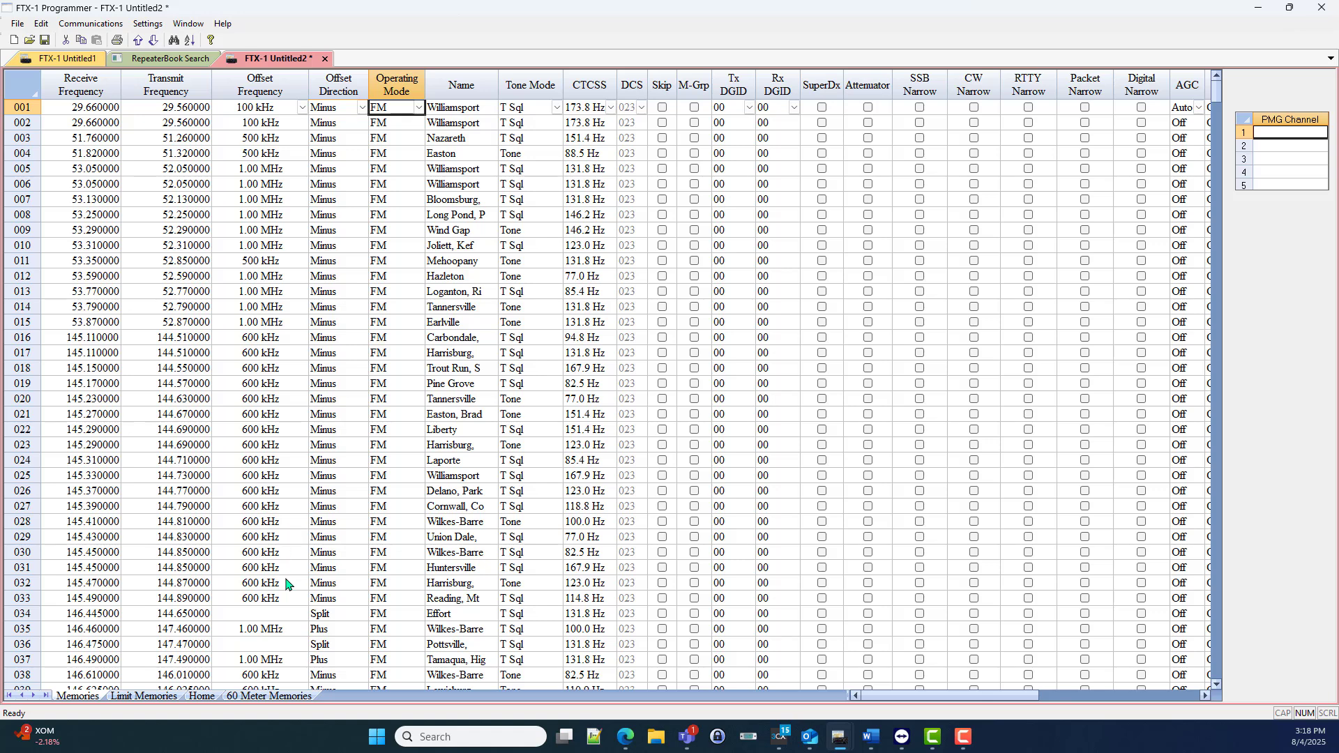
Step: Scroll down through the generated repeater memory channels
scroll(down, 3)
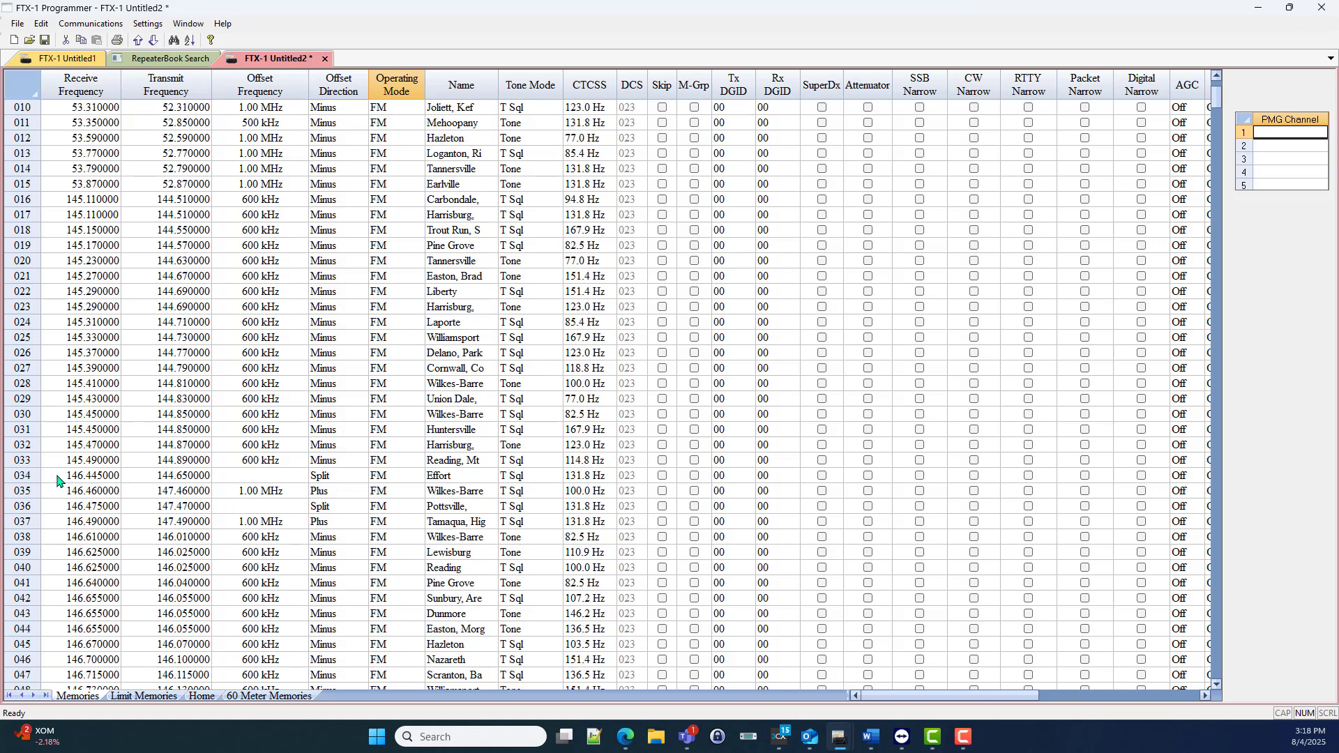
mouse_move(345, 485)
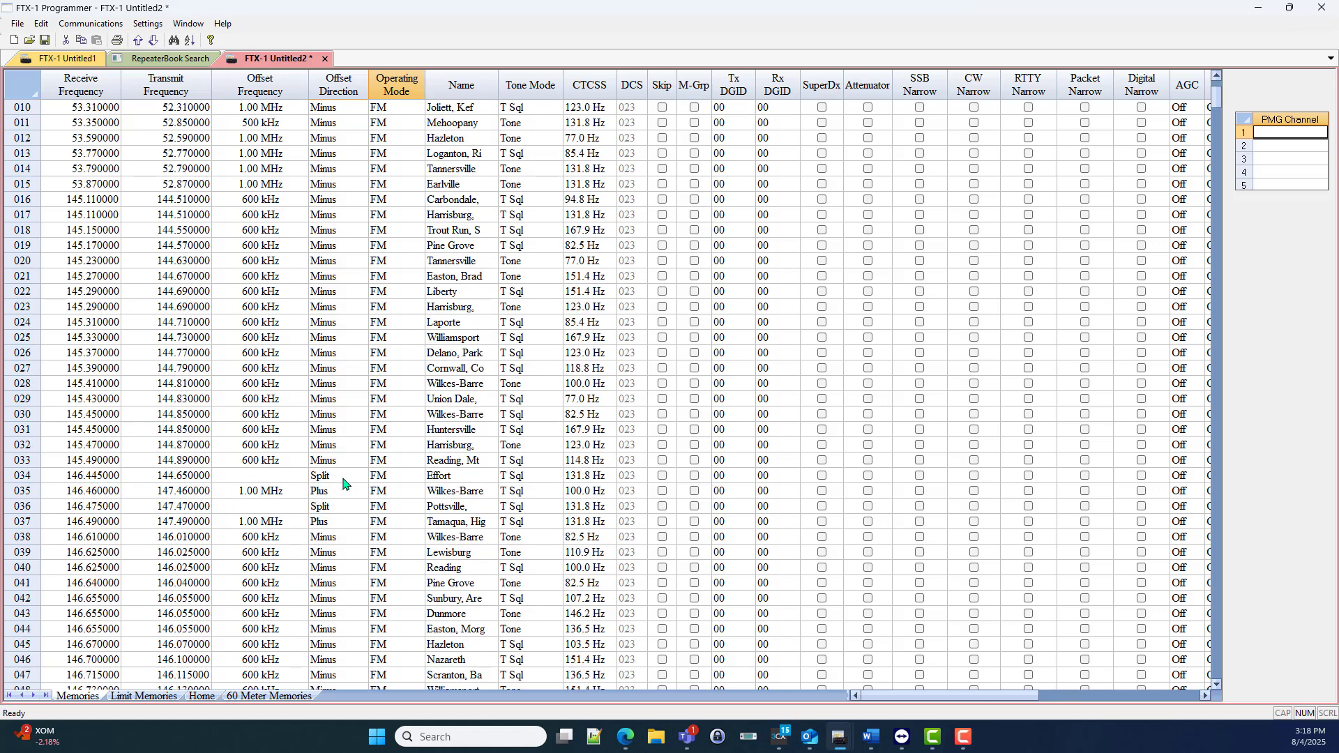
mouse_move(78, 506)
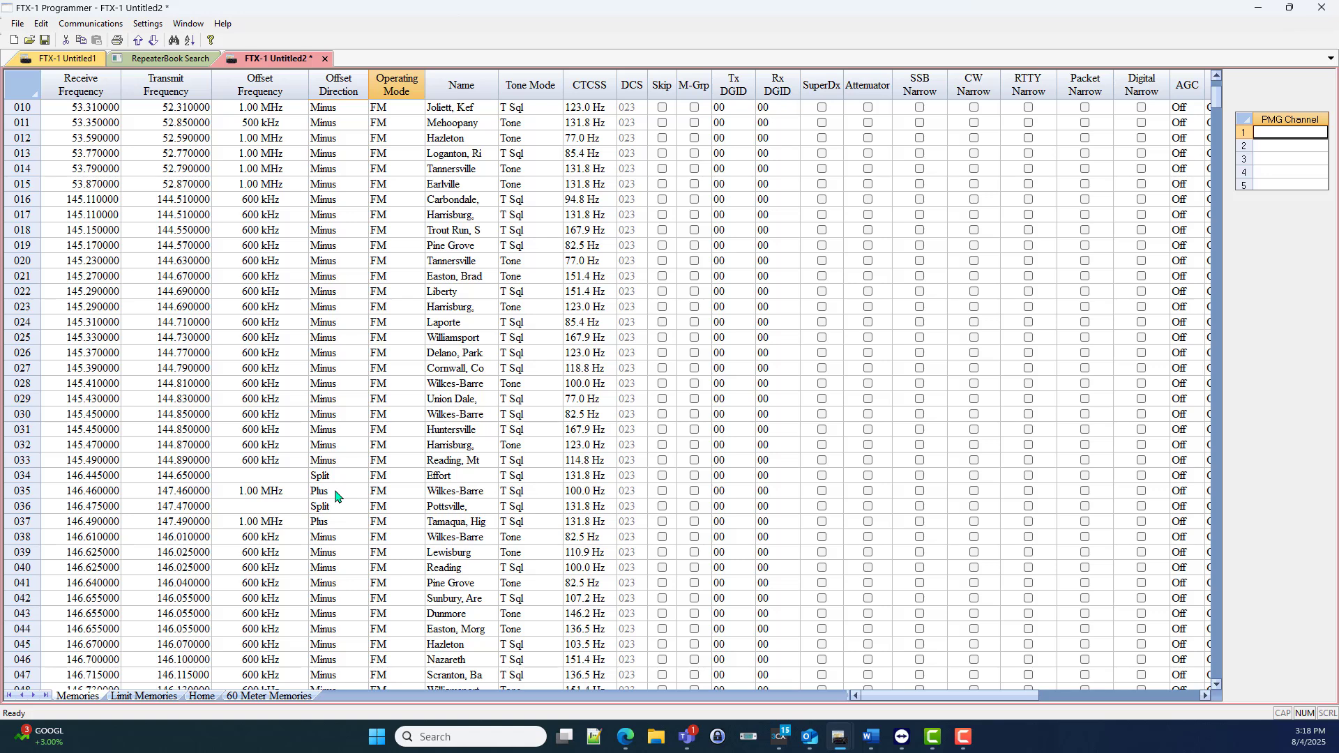
mouse_move(353, 528)
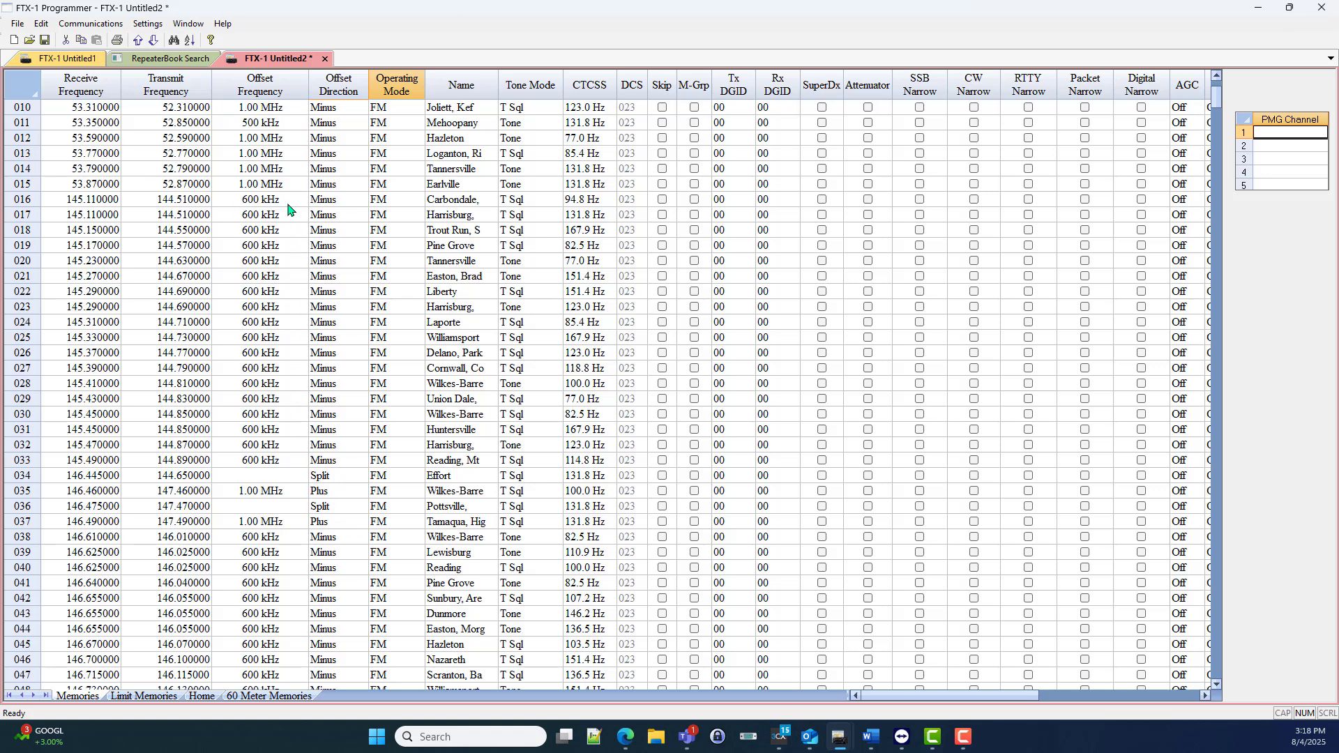
mouse_move(272, 428)
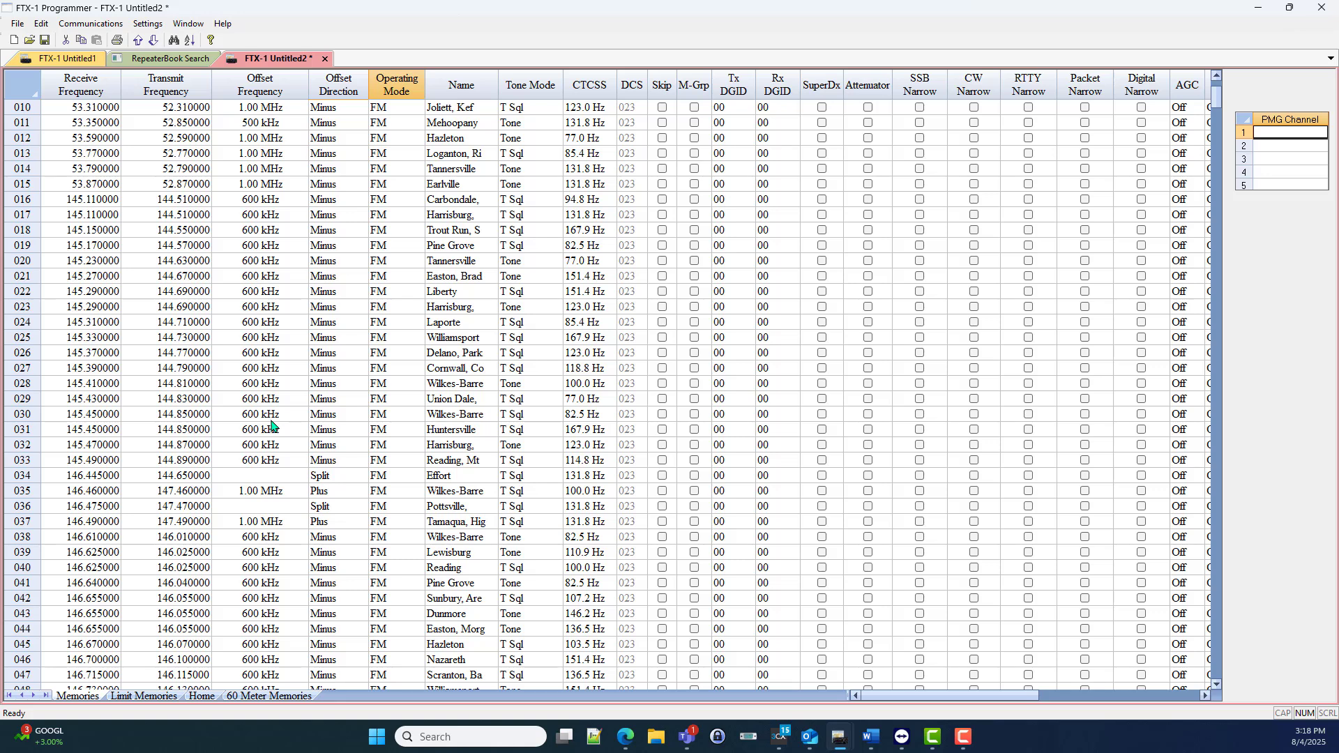
mouse_move(265, 472)
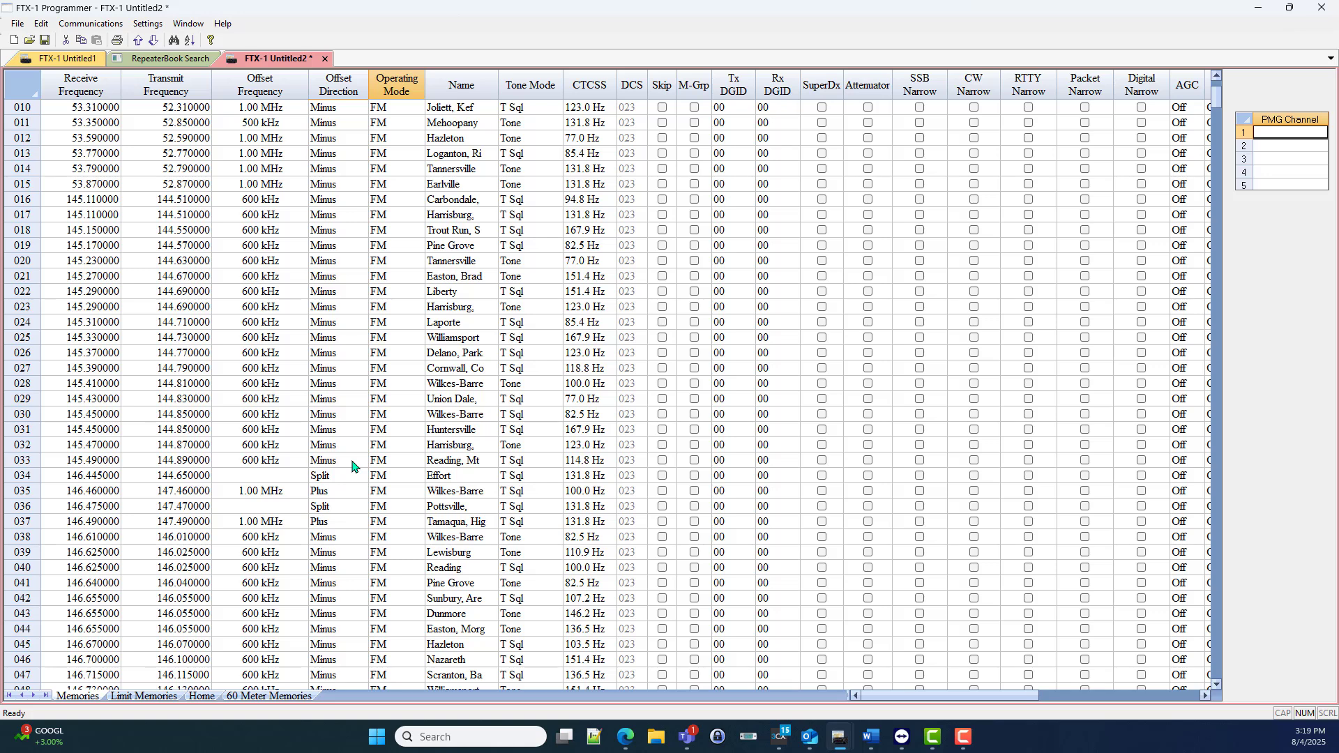
mouse_move(342, 486)
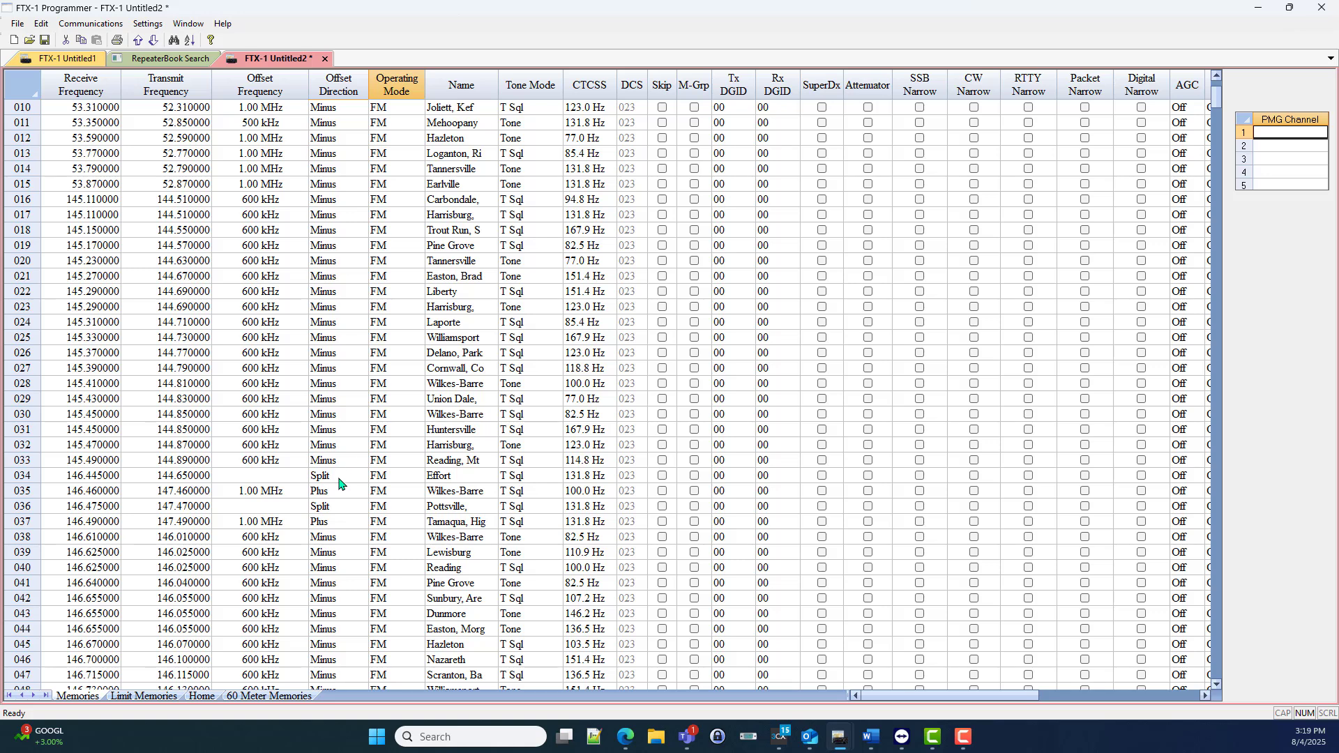
mouse_move(351, 531)
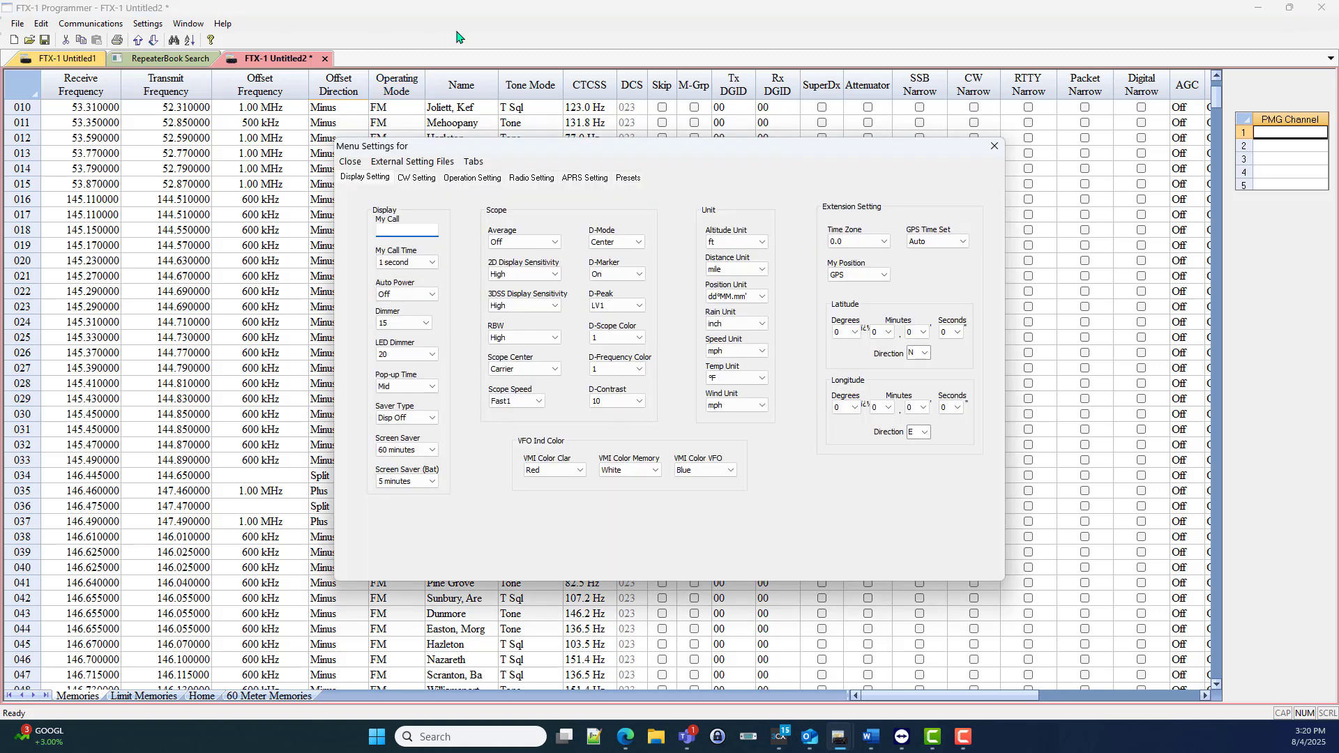
Step: On the Radio Setting tab, set the FM RPT Shift (144MHz) to 1.00 MHz
click(530, 178)
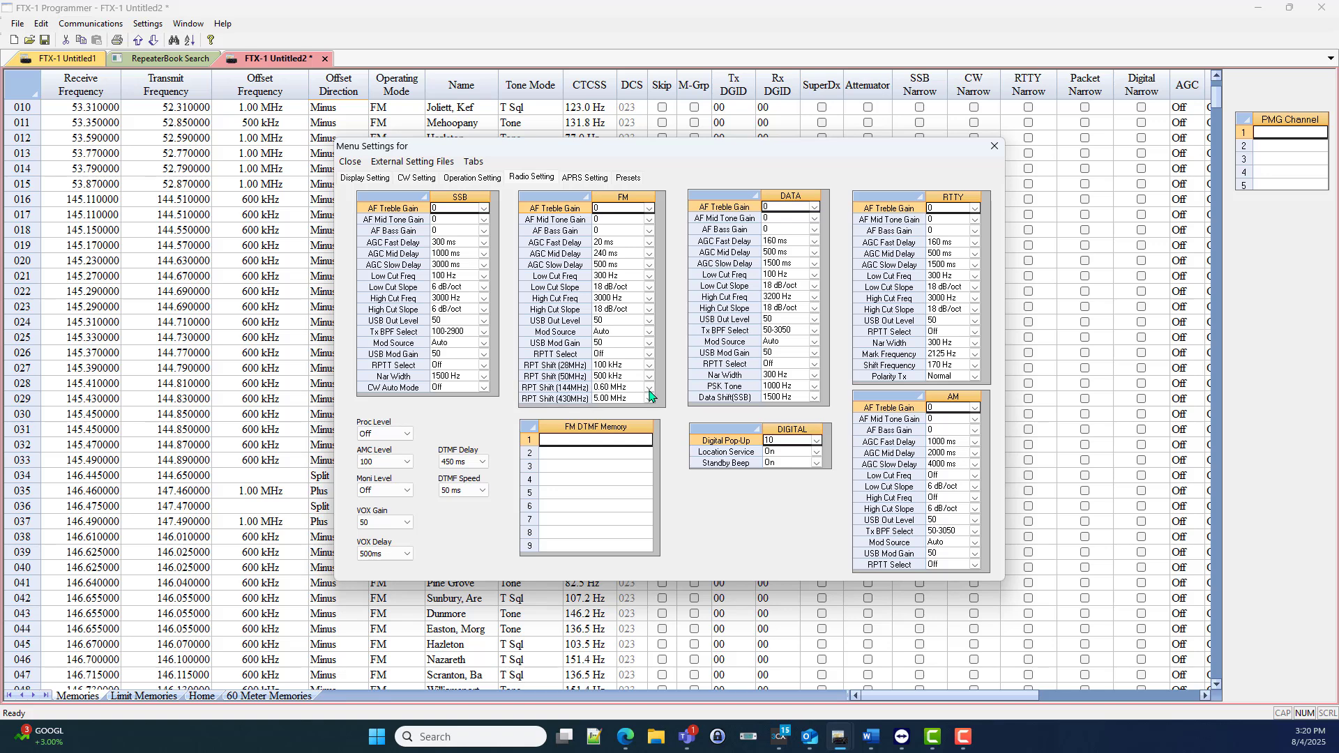
click(649, 387)
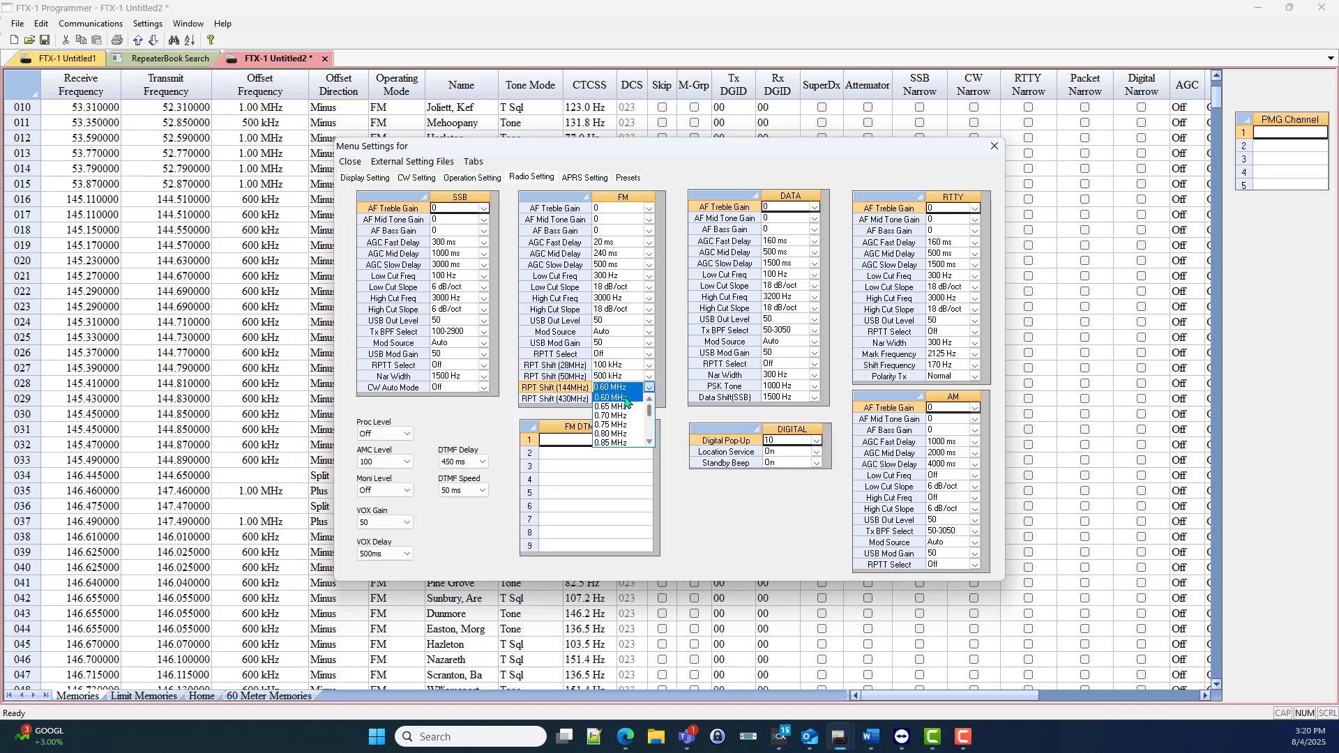
scroll(down, 3)
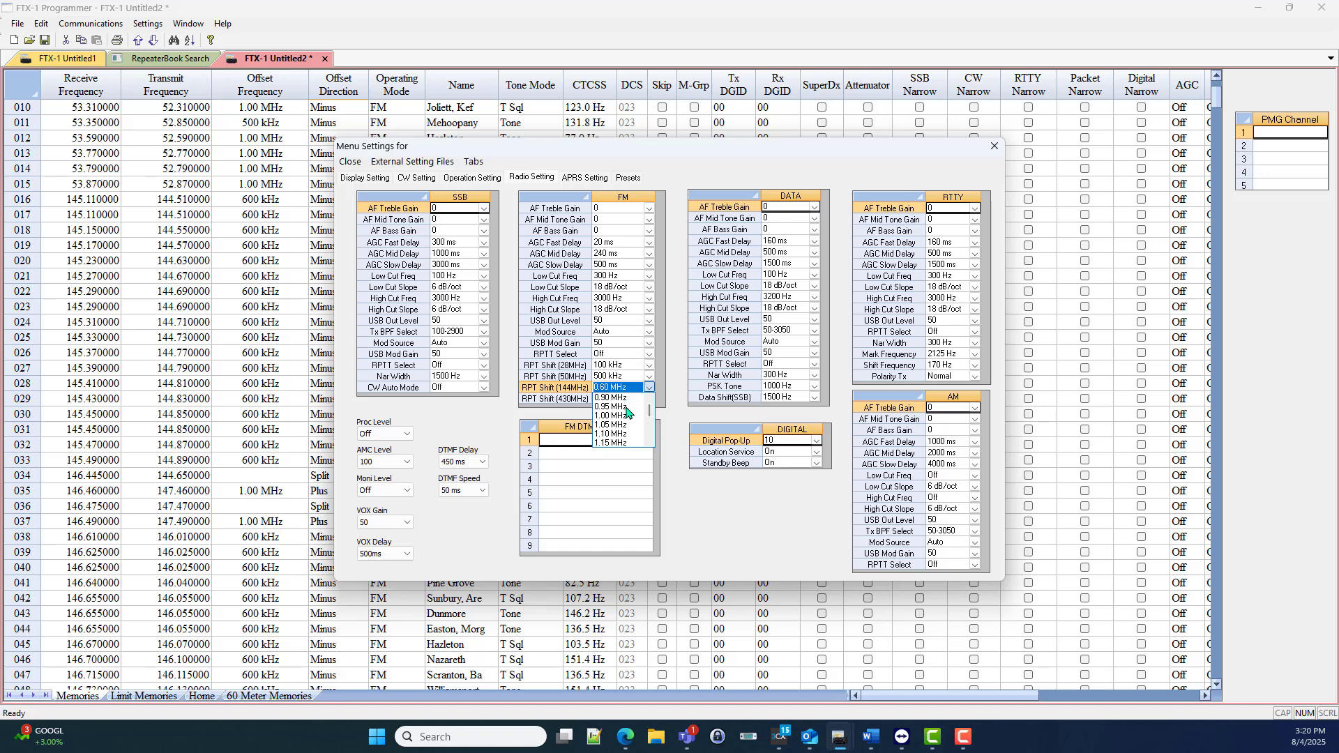
click(607, 415)
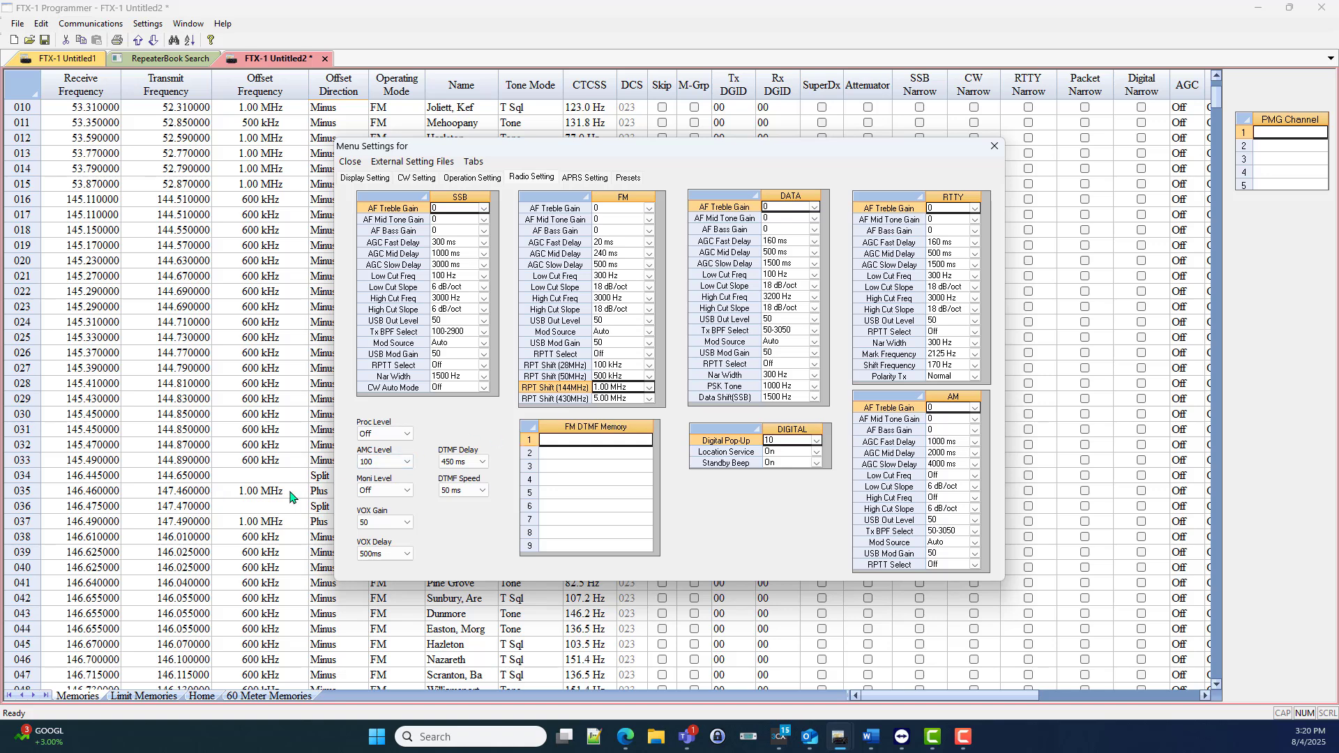
mouse_move(320, 505)
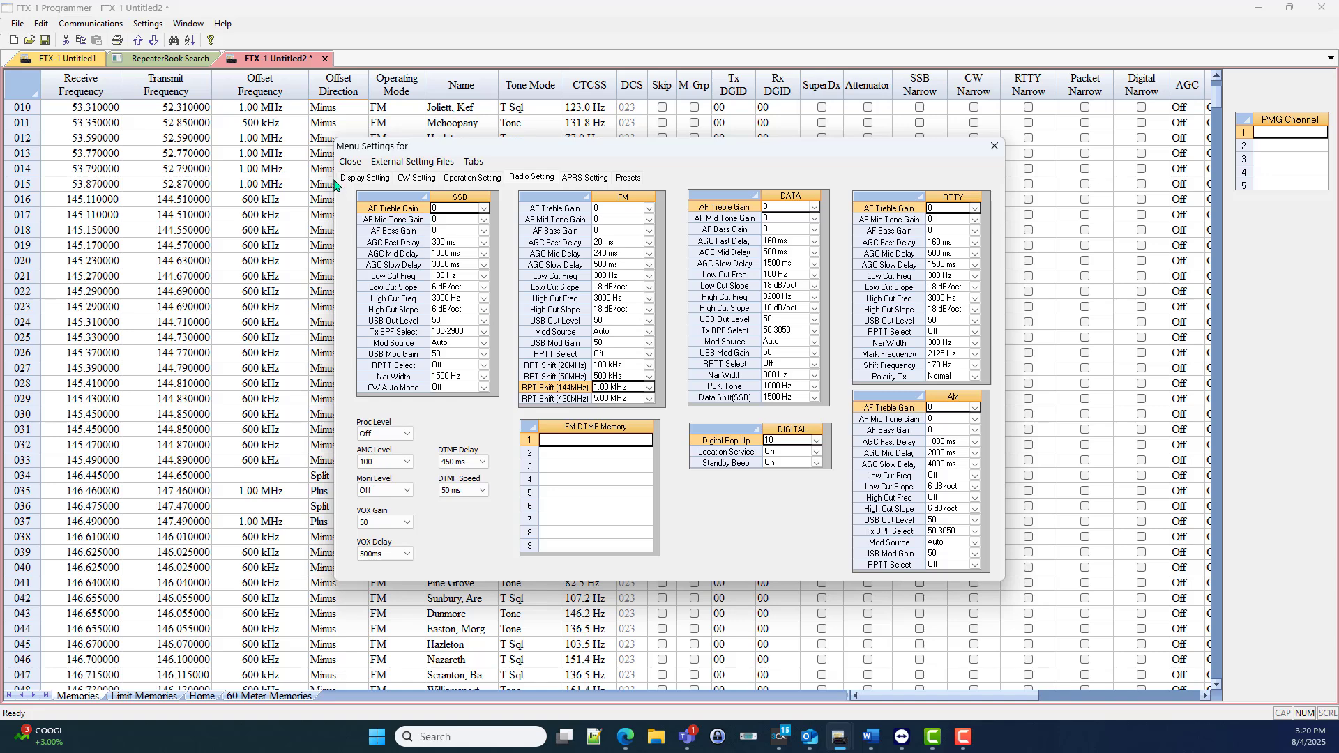
click(349, 161)
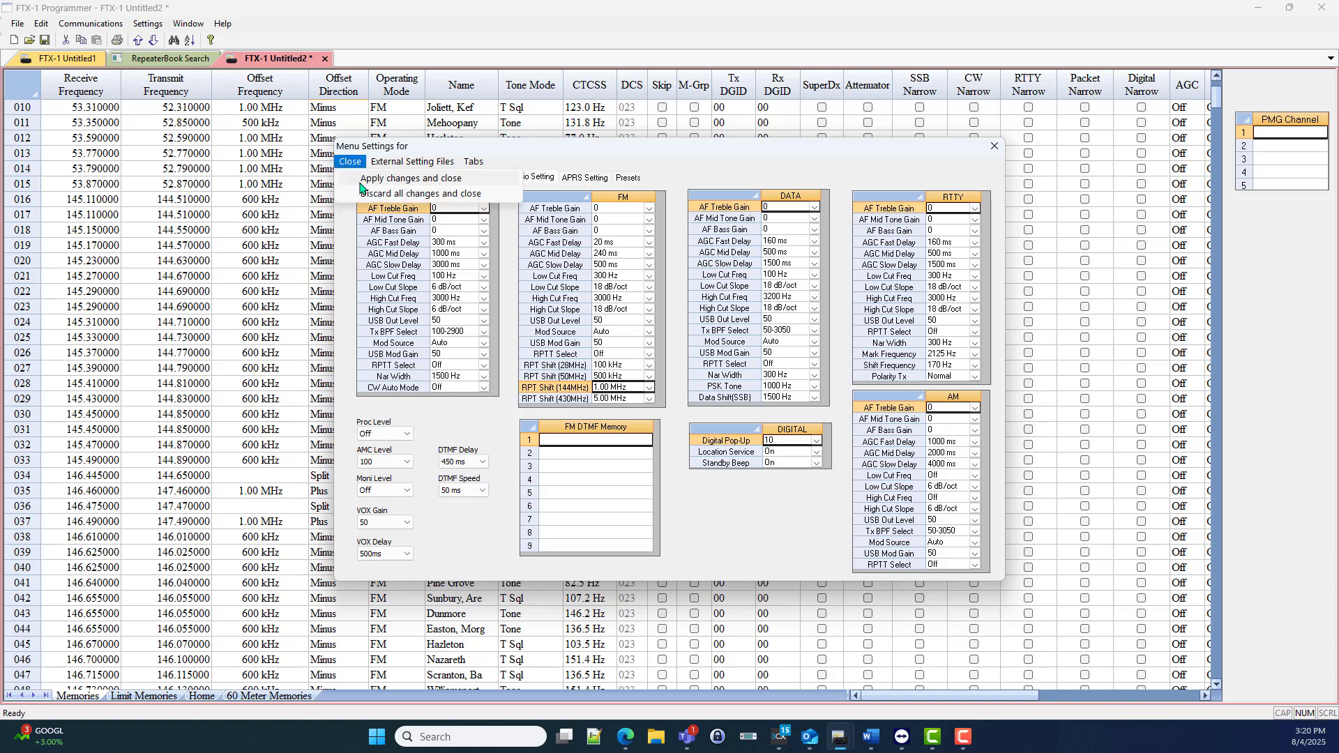
Step: Apply and close the menu settings, then scroll through the filled Memories grid
click(418, 194)
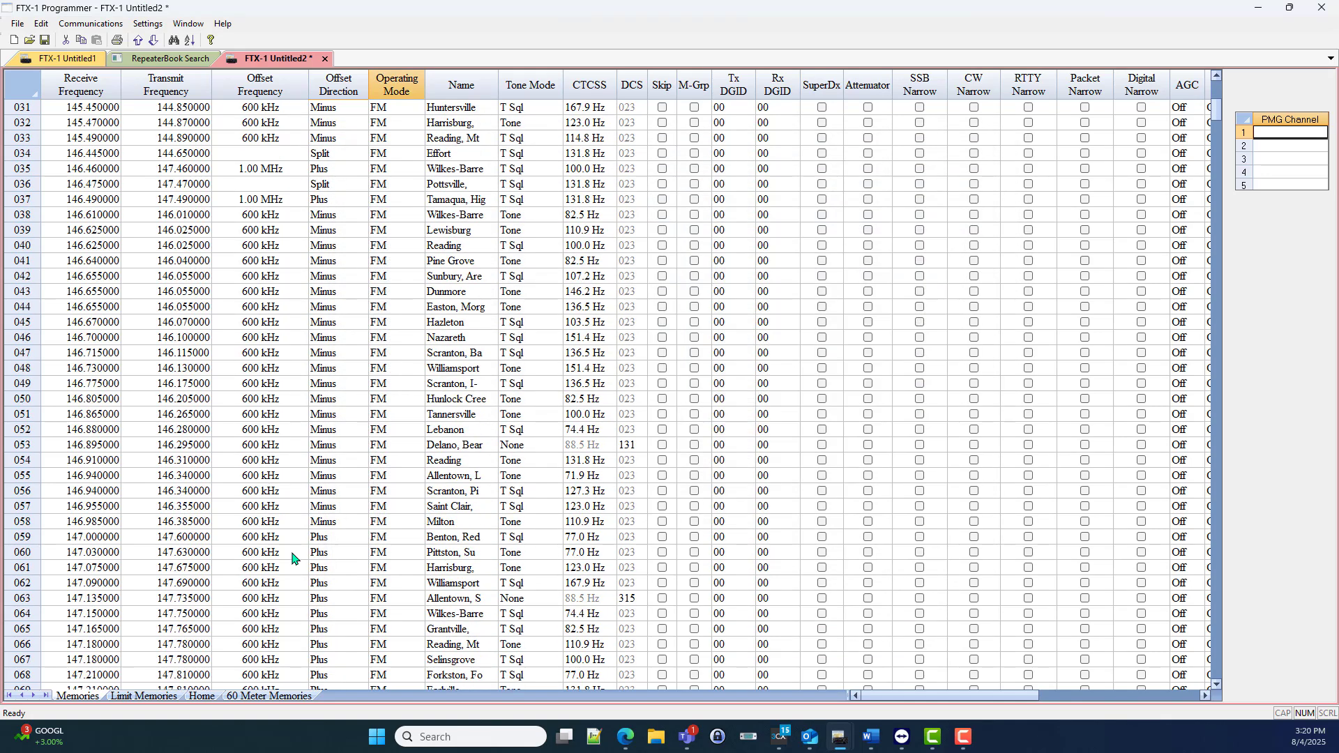
scroll(down, 3)
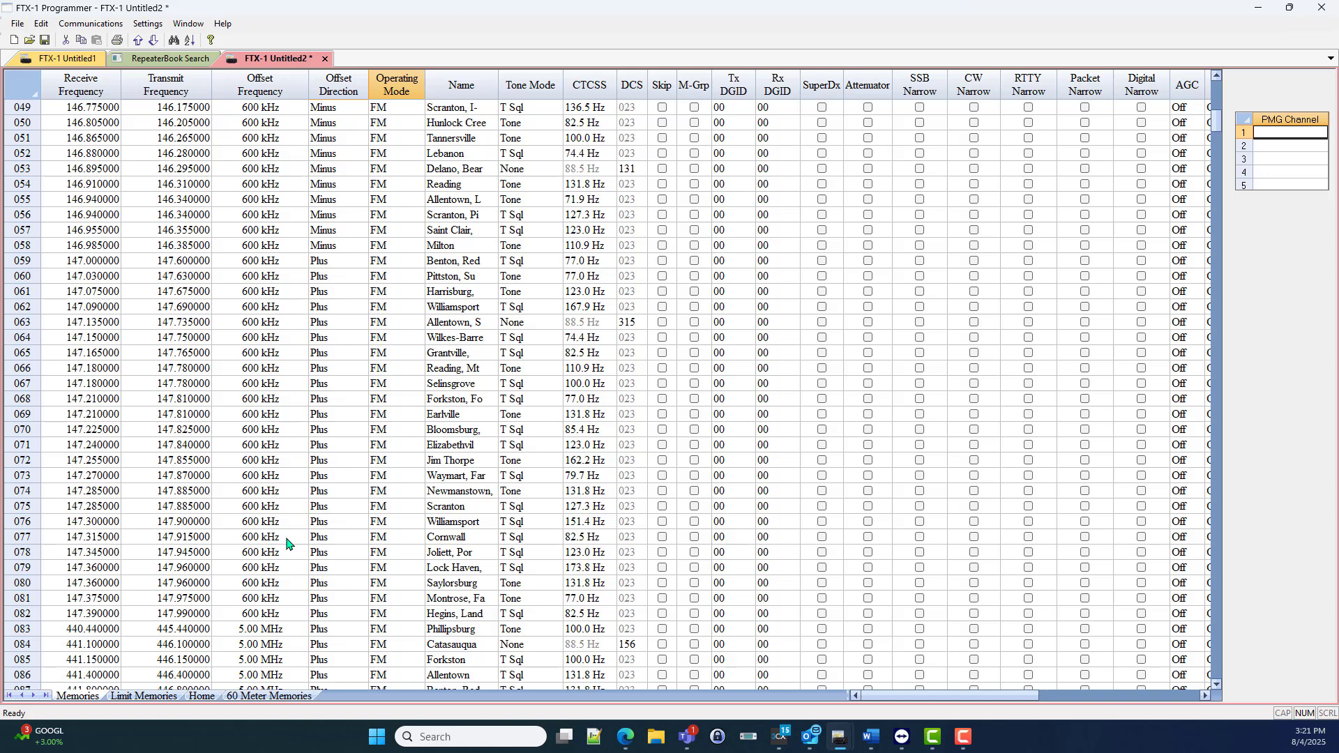
scroll(down, 3)
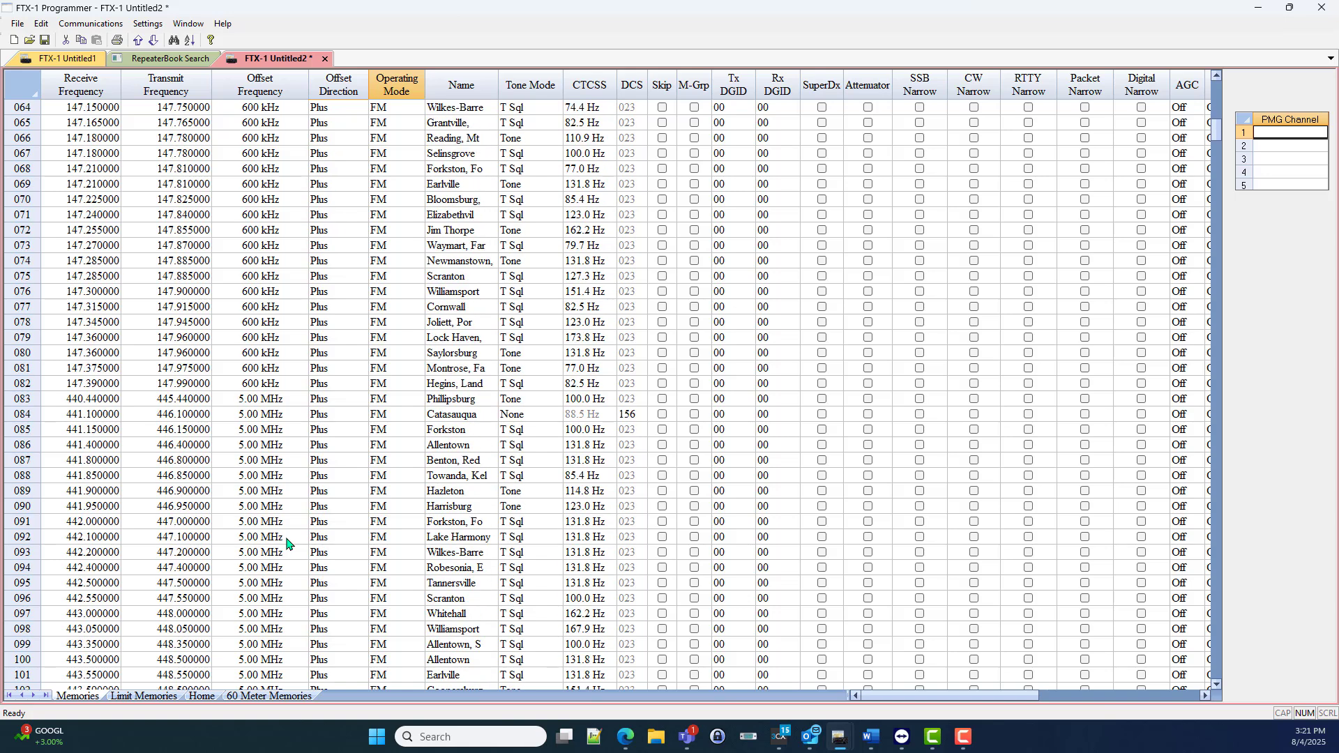
scroll(down, 3)
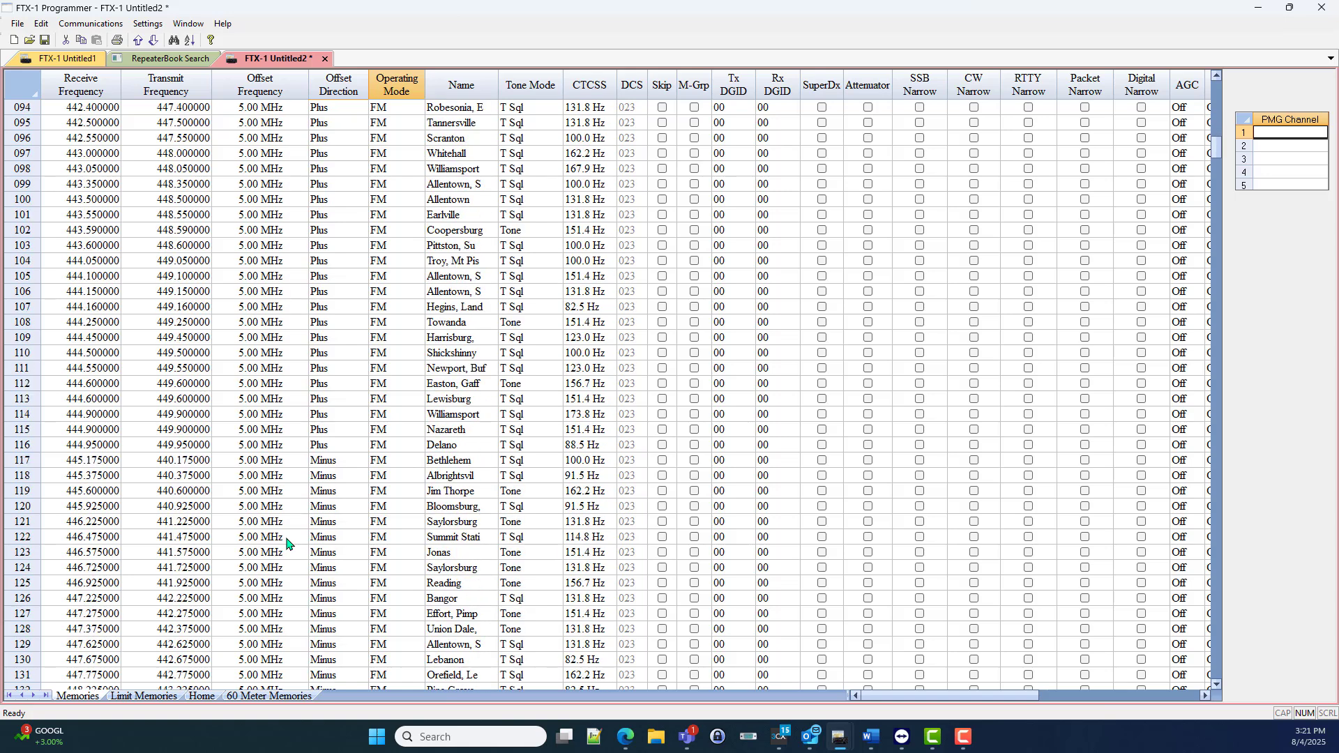
scroll(down, 3)
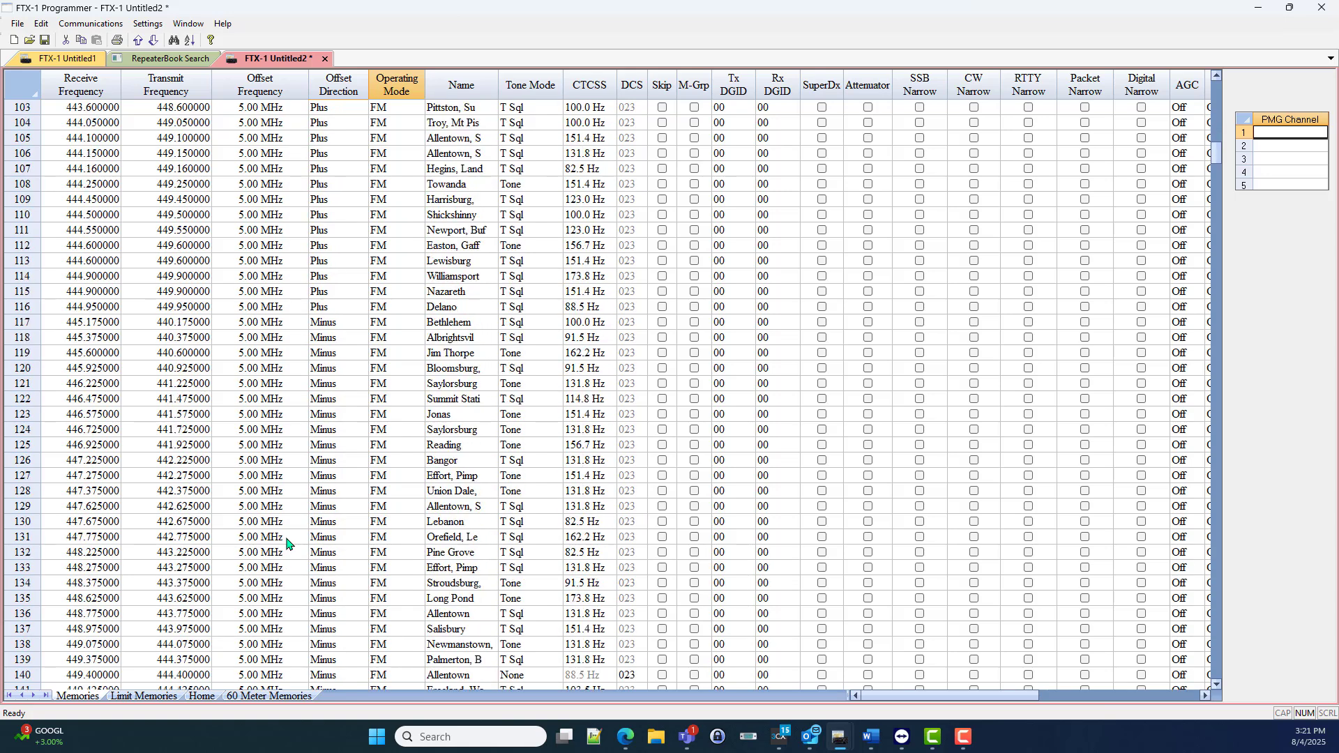
mouse_move(310, 515)
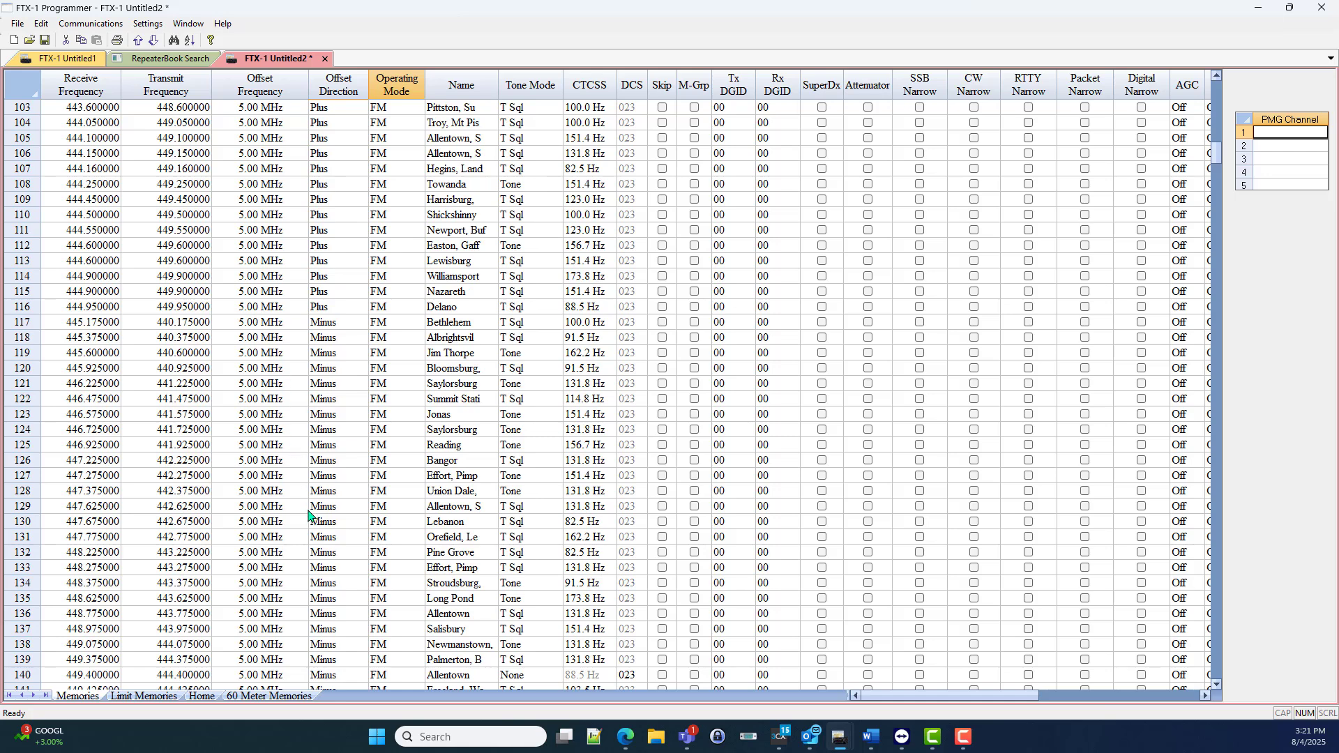
scroll(down, 3)
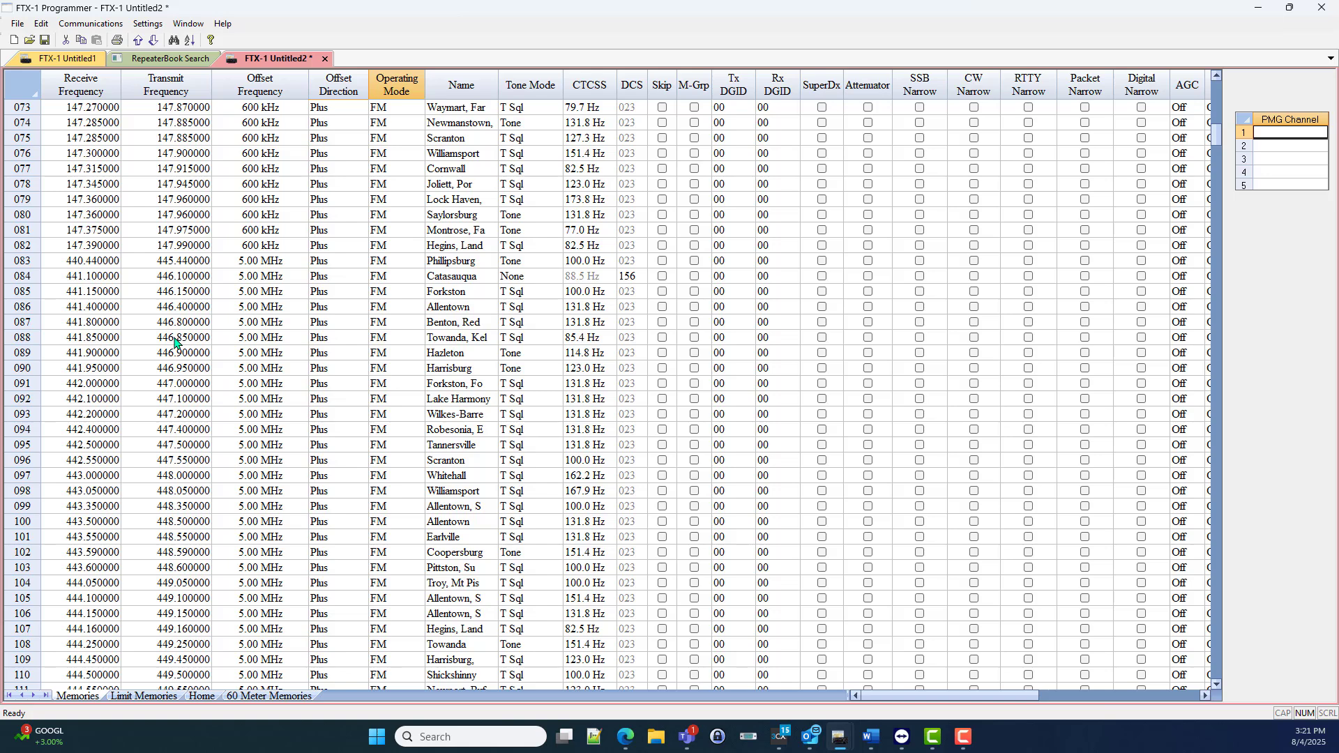
mouse_move(230, 334)
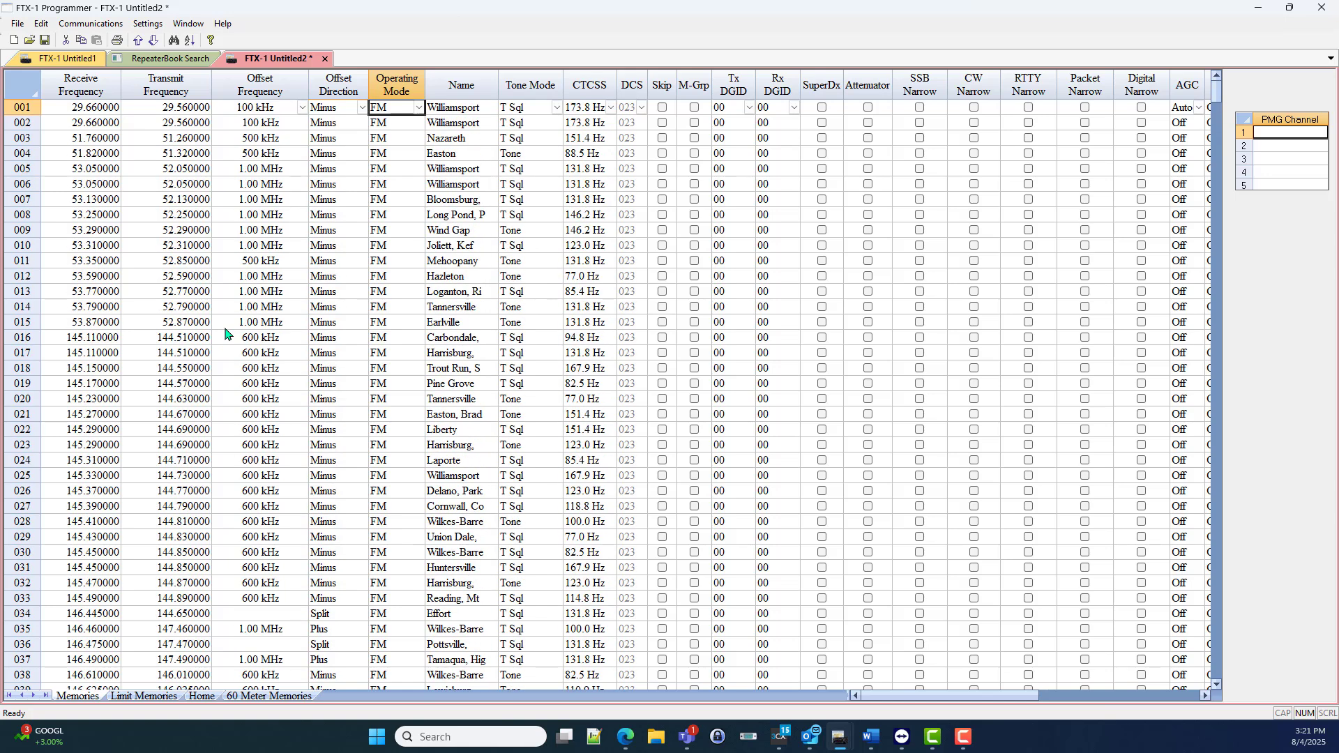
mouse_move(175, 158)
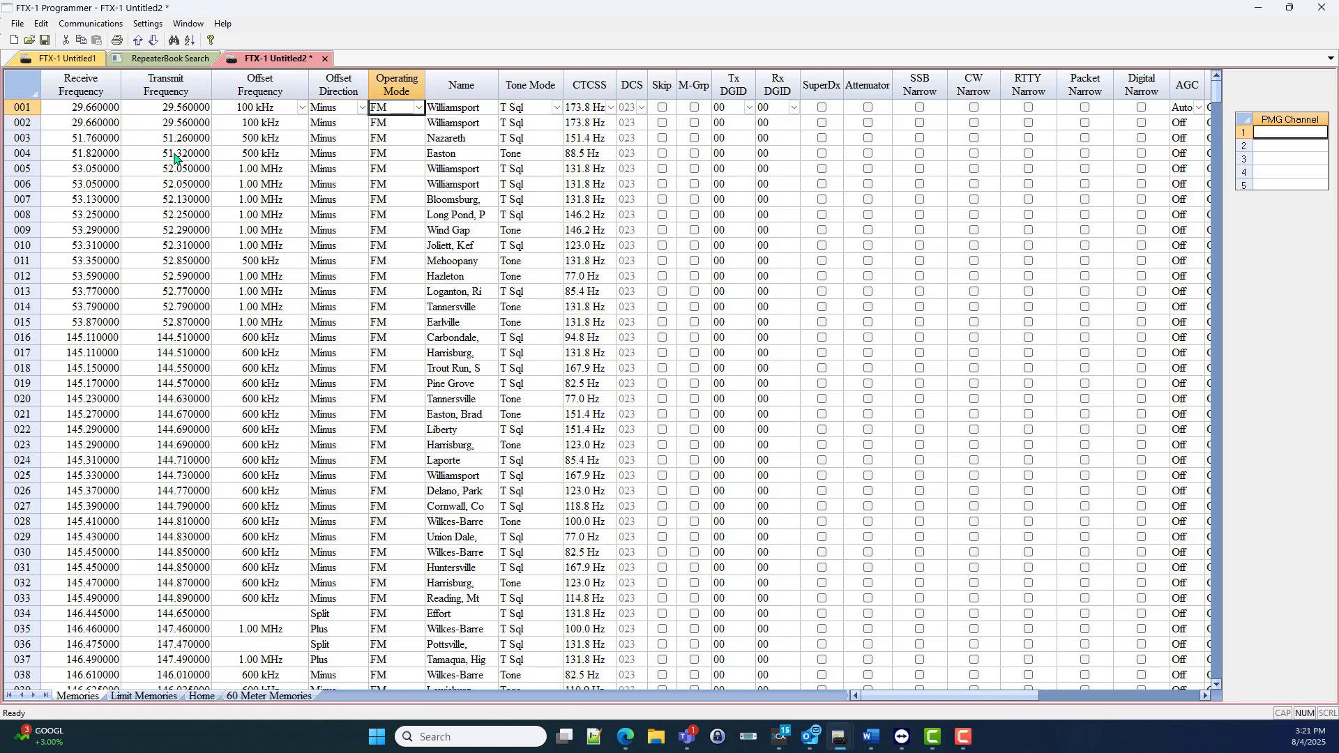
mouse_move(349, 142)
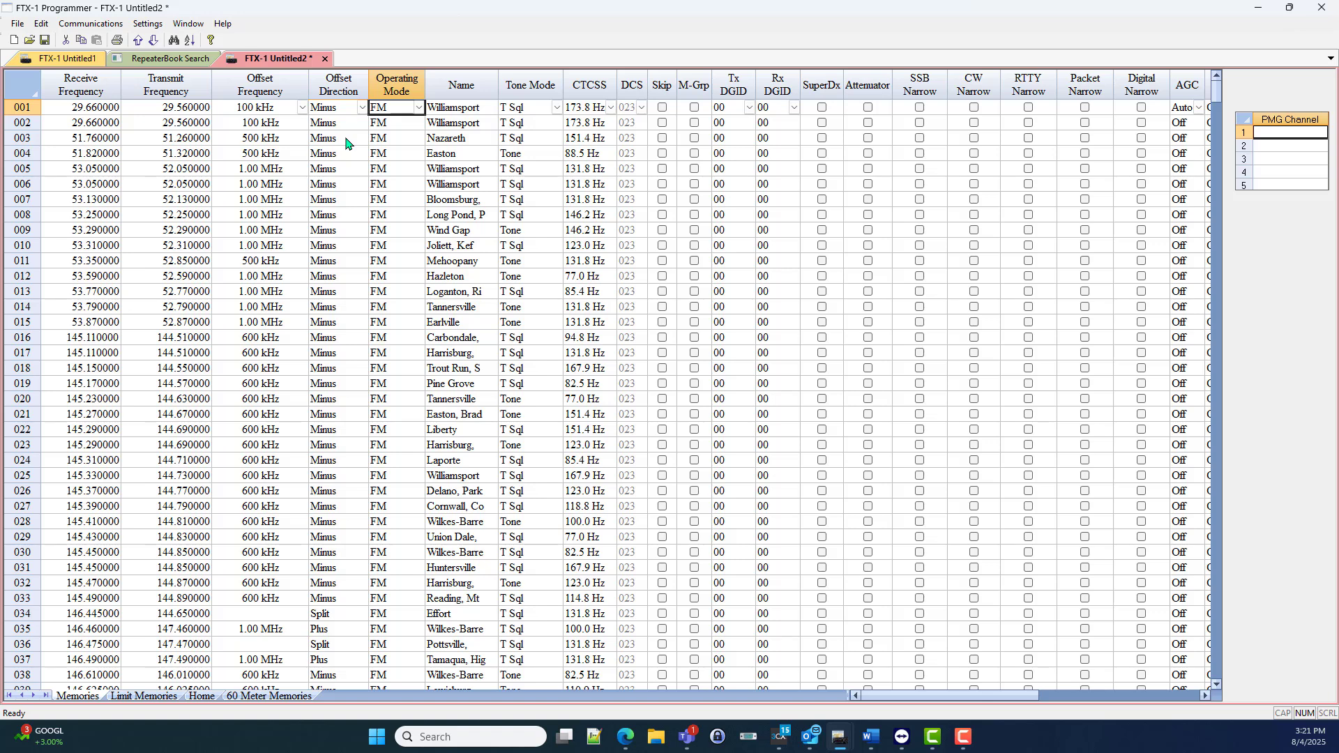
mouse_move(283, 141)
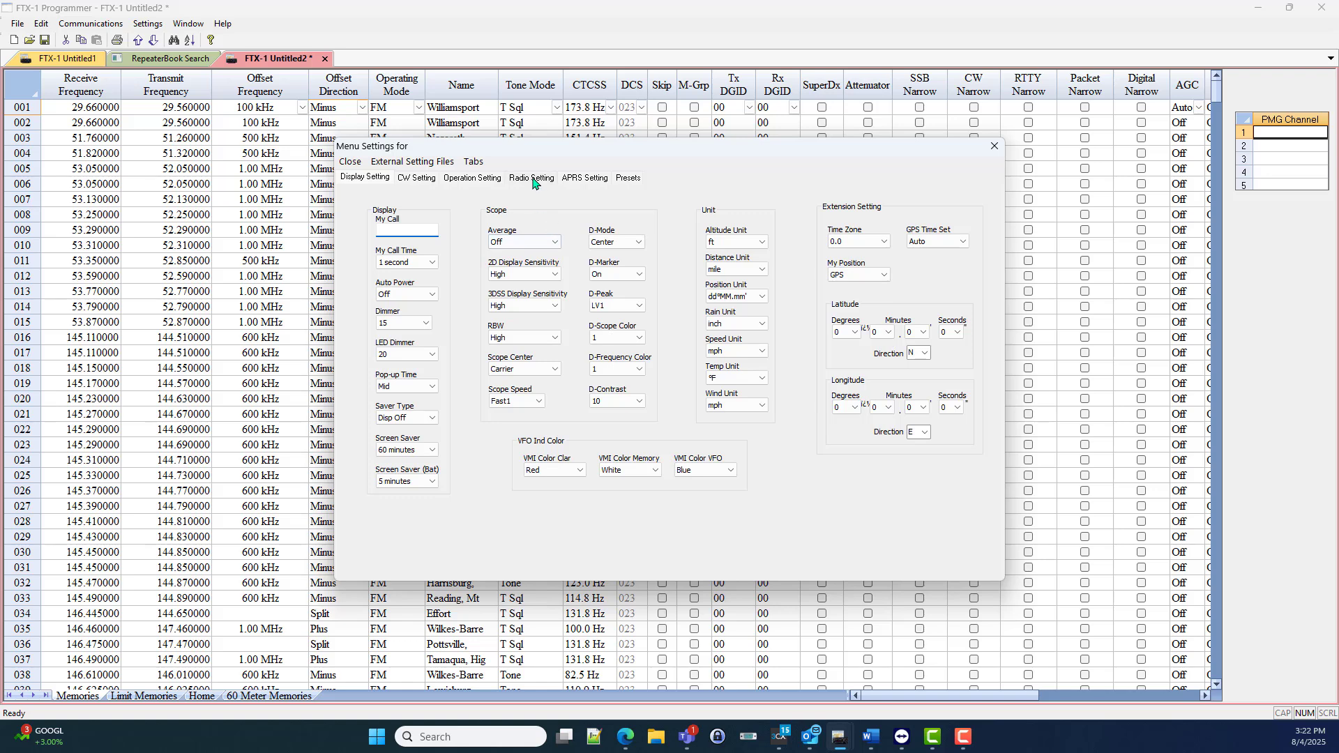
click(532, 178)
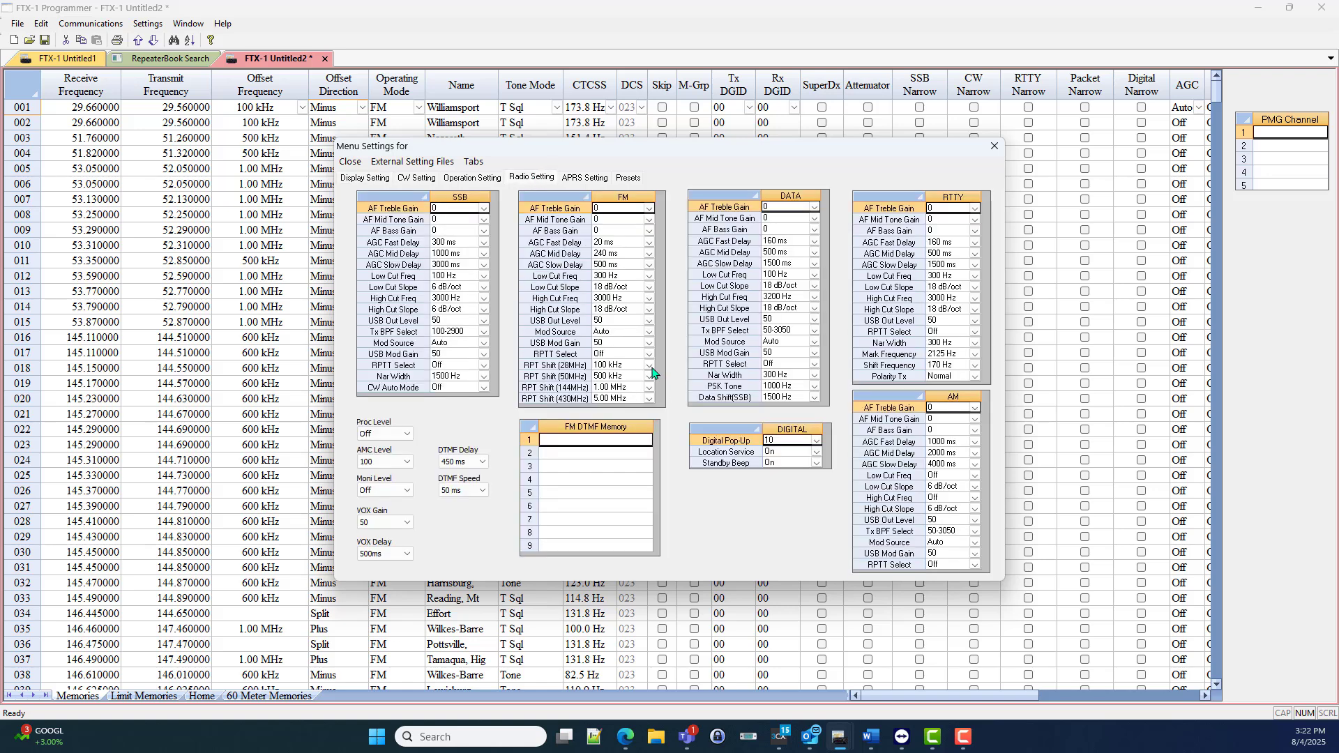
mouse_move(650, 381)
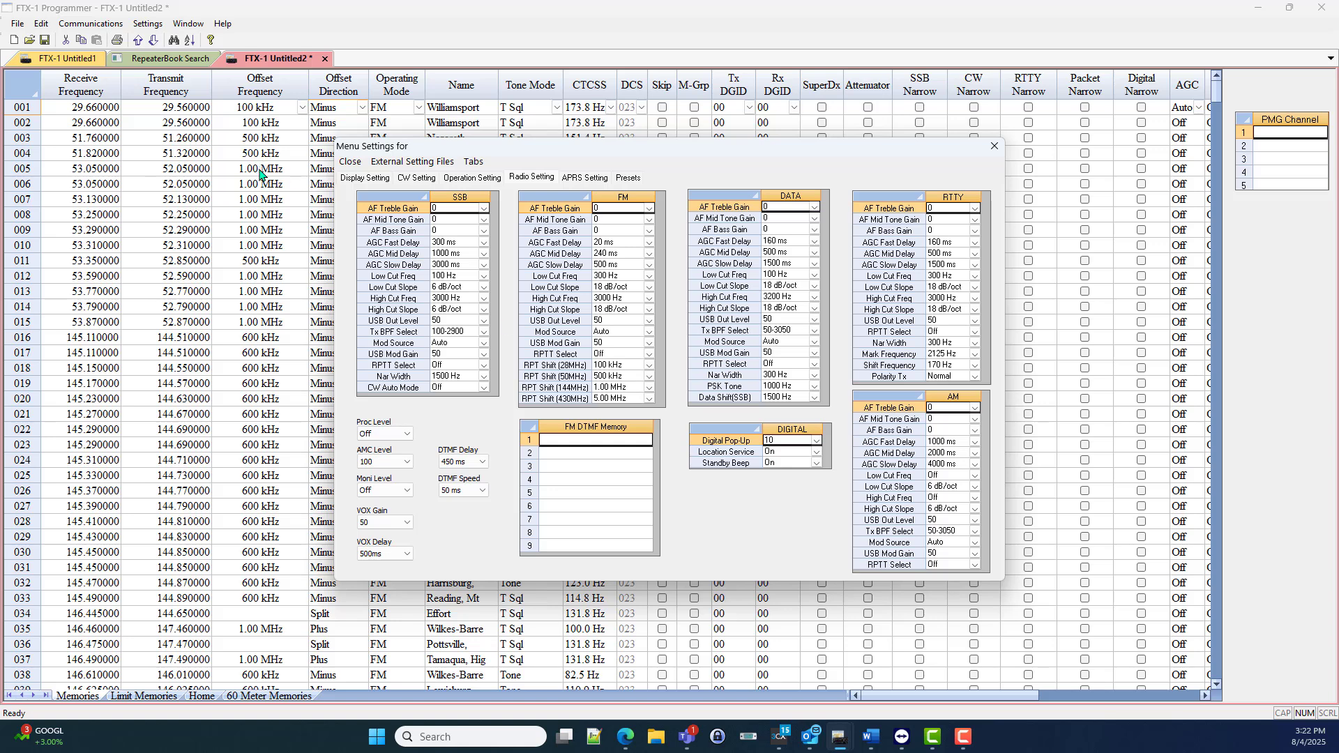
mouse_move(264, 230)
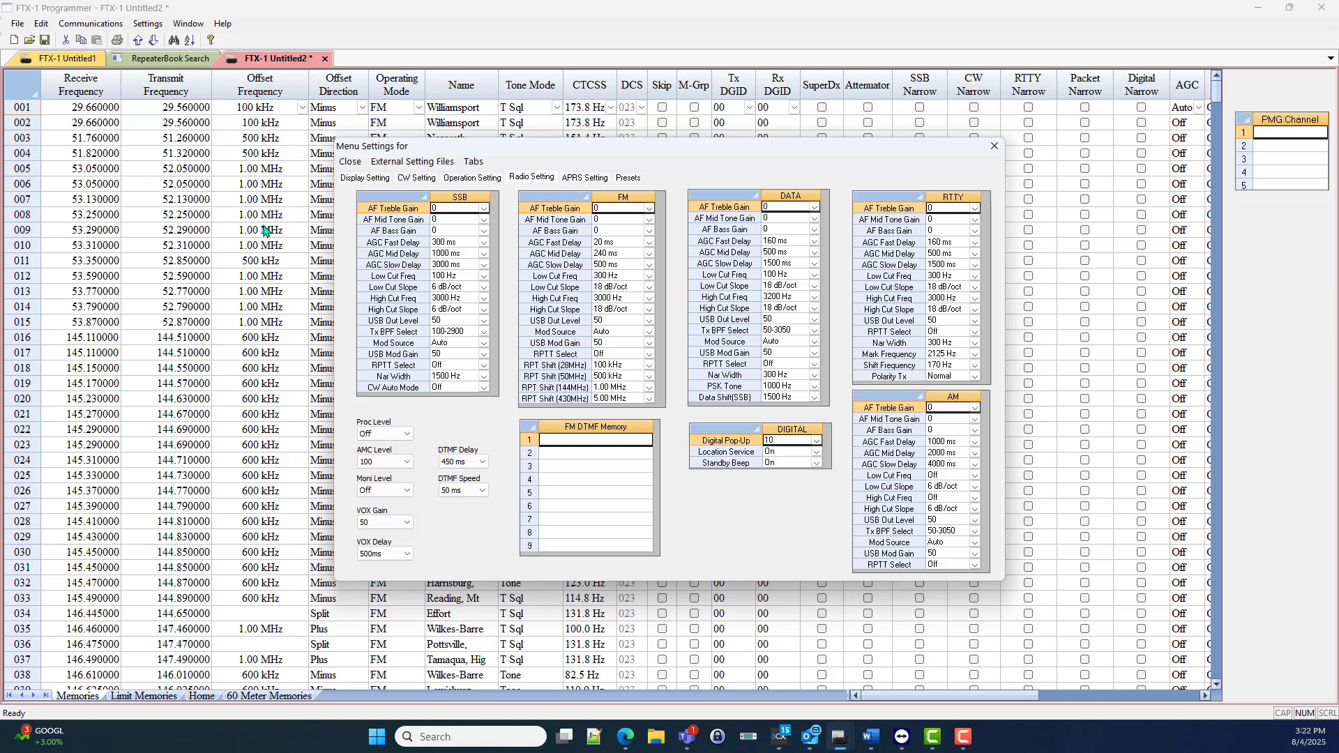
mouse_move(267, 249)
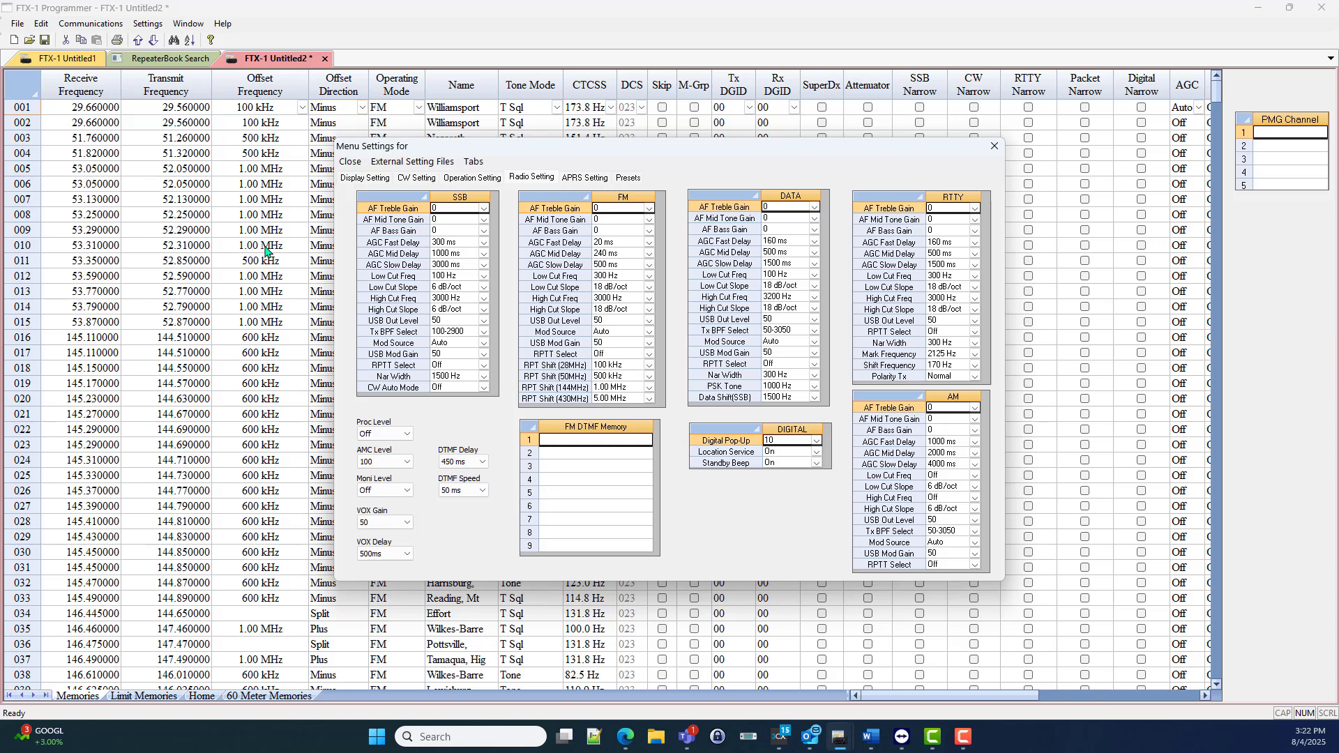
mouse_move(297, 329)
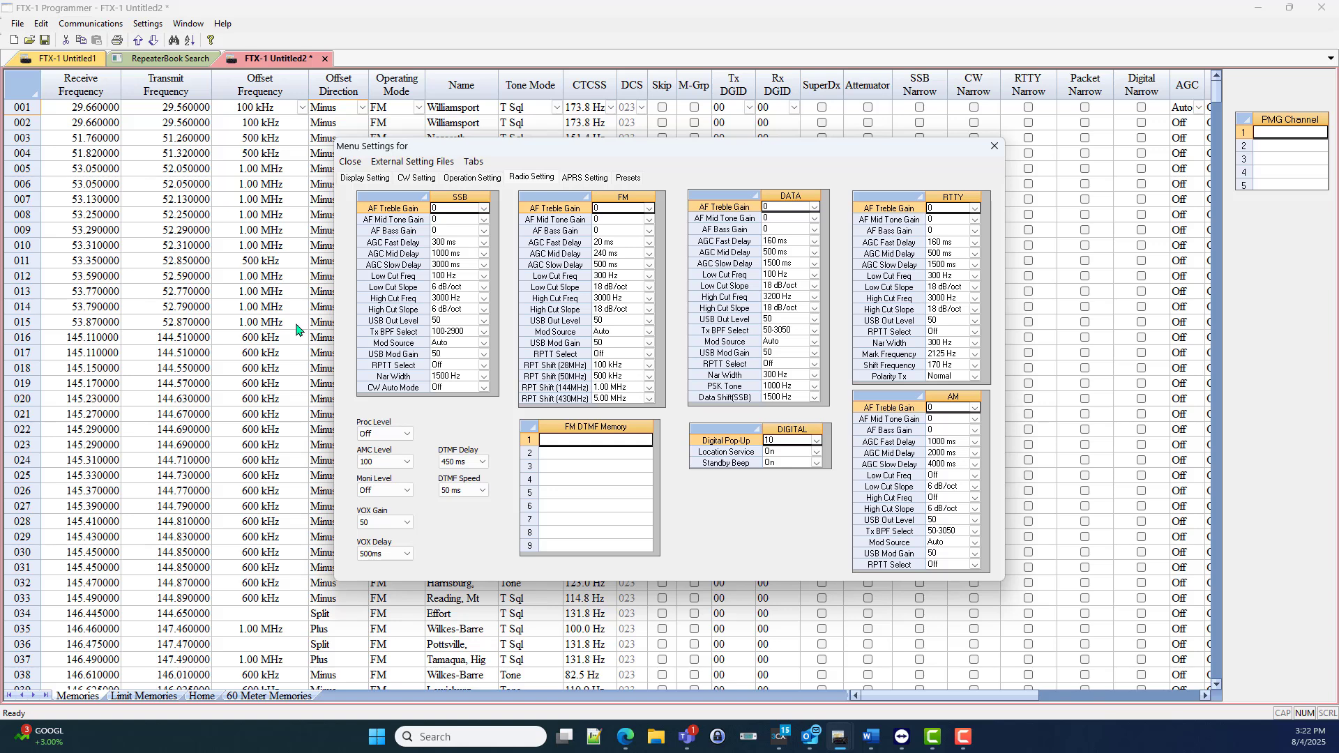
Step: Close the Menu Settings dialog to return to the Memories grid
click(994, 146)
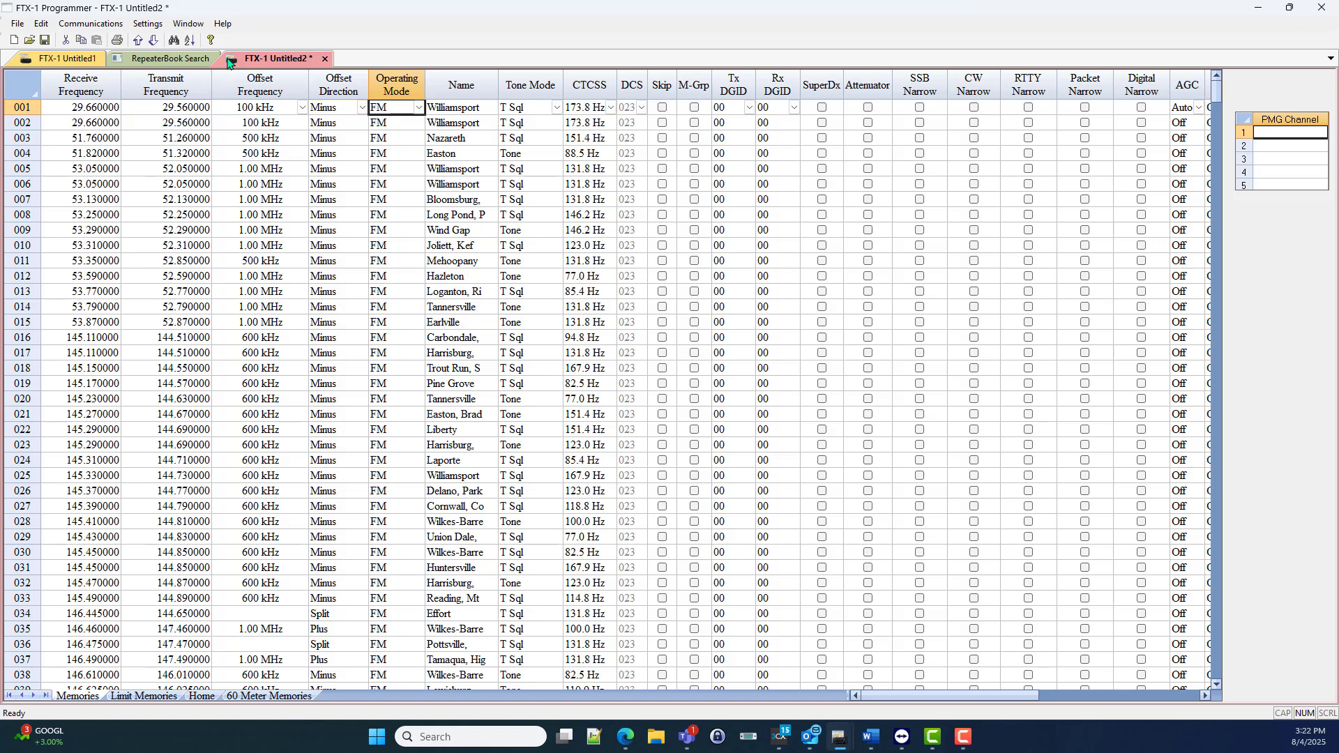
mouse_move(432, 567)
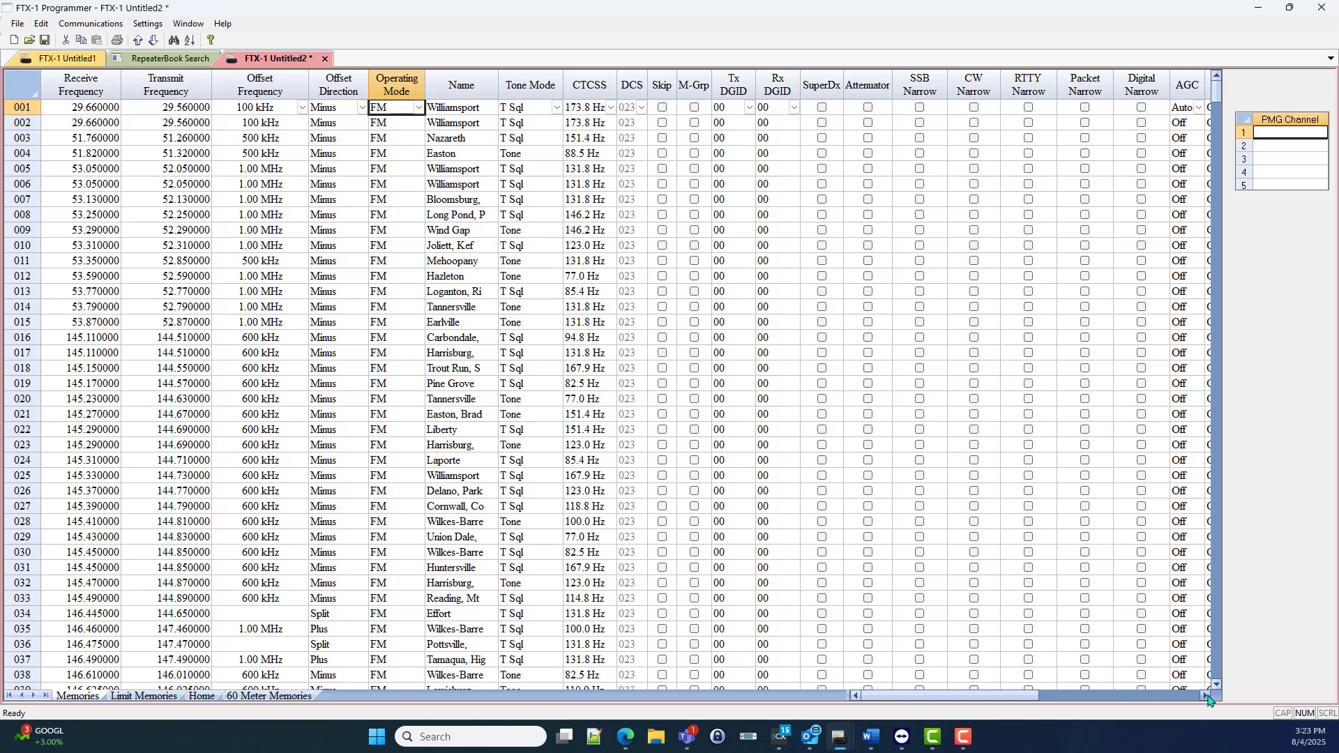
Step: Scroll the Memories grid right to show the Noise Blanker, IPO and DNR Algorithm columns
scroll(right, 3)
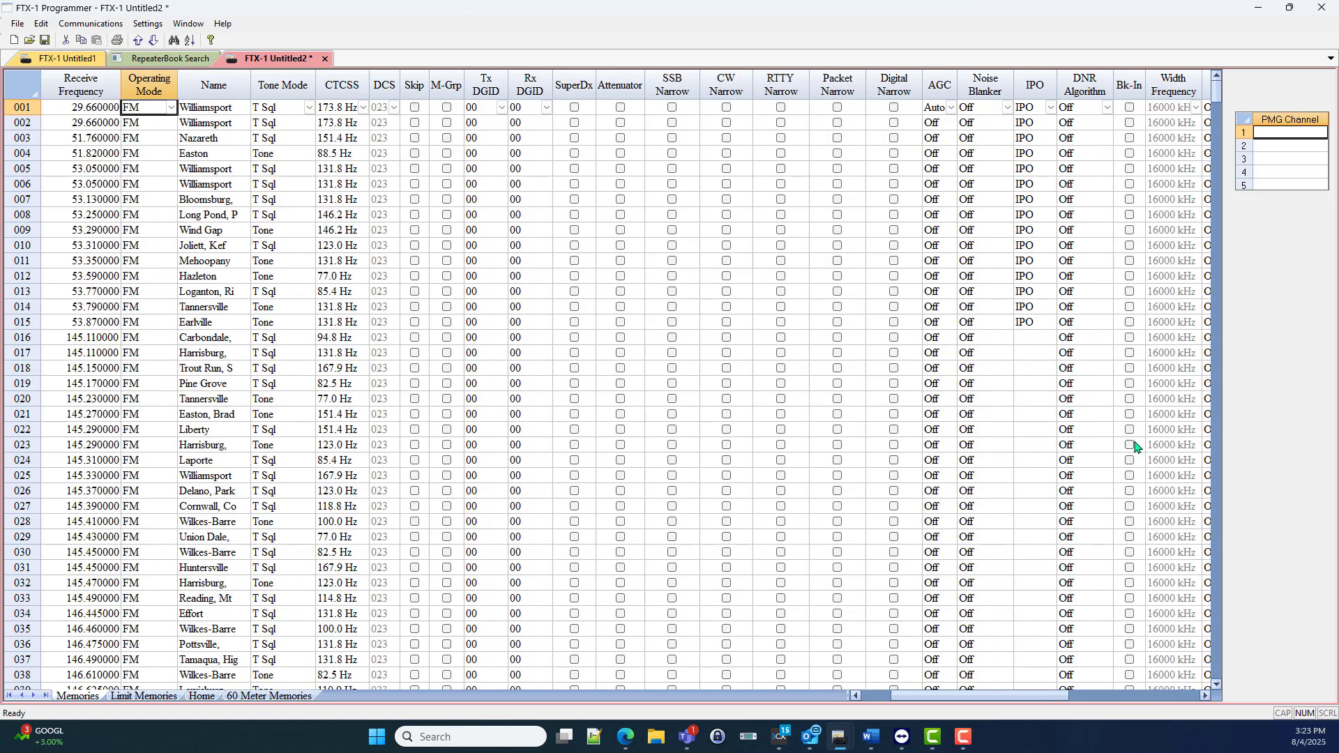
mouse_move(533, 646)
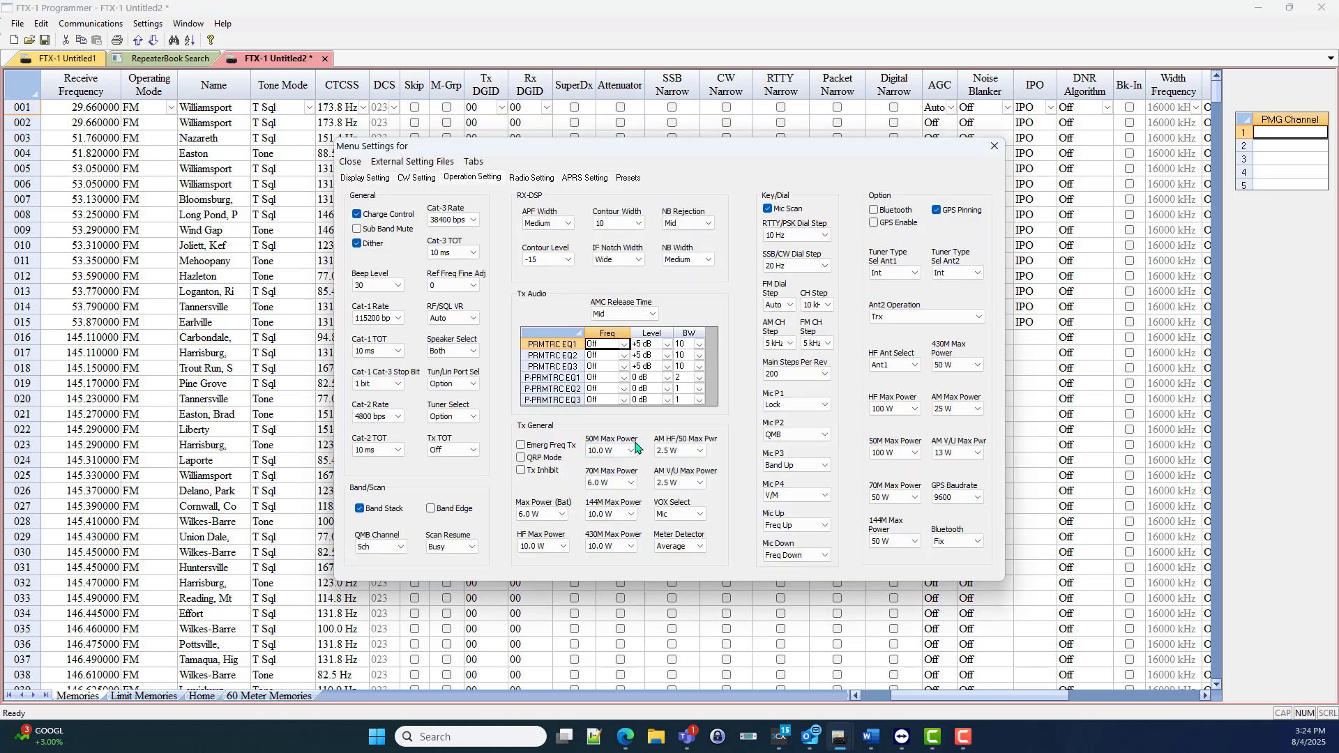
mouse_move(652, 487)
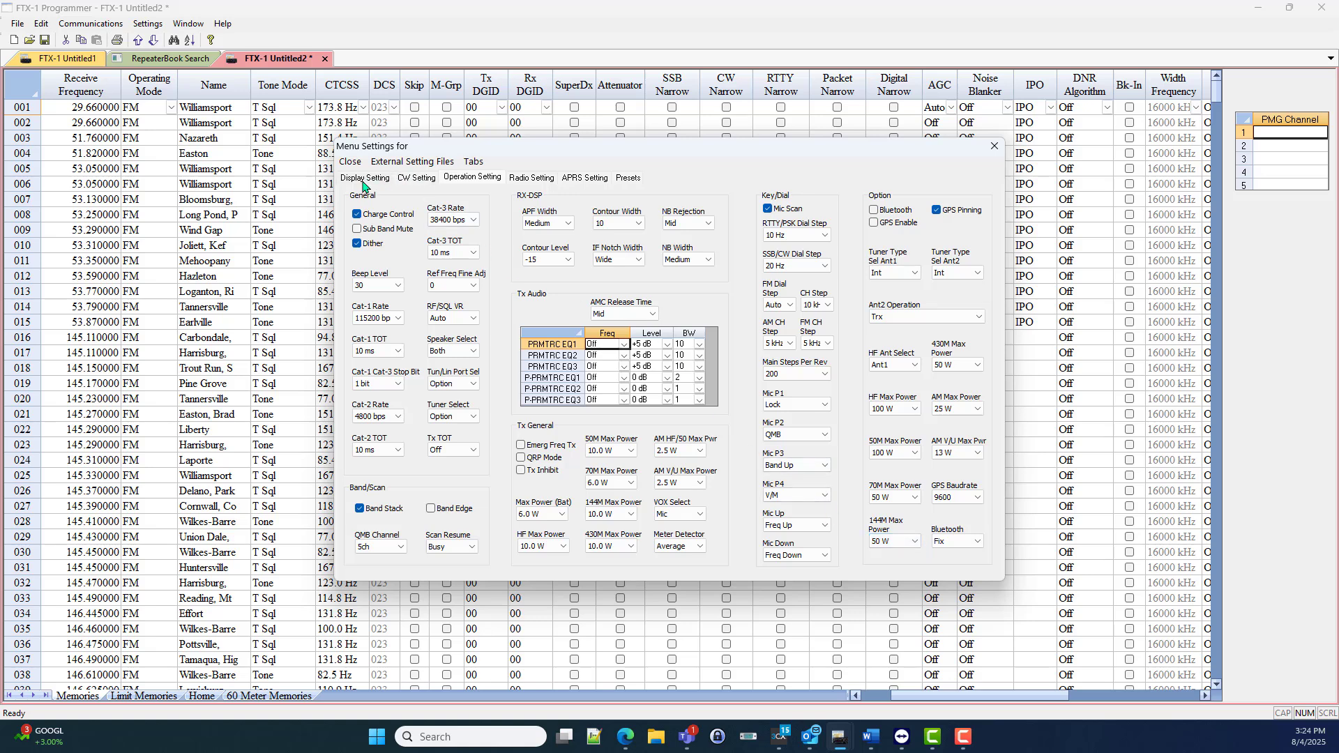
Step: Browse the Display, CW, Operation and Radio Setting tabs, ending on APRS Setting
click(365, 177)
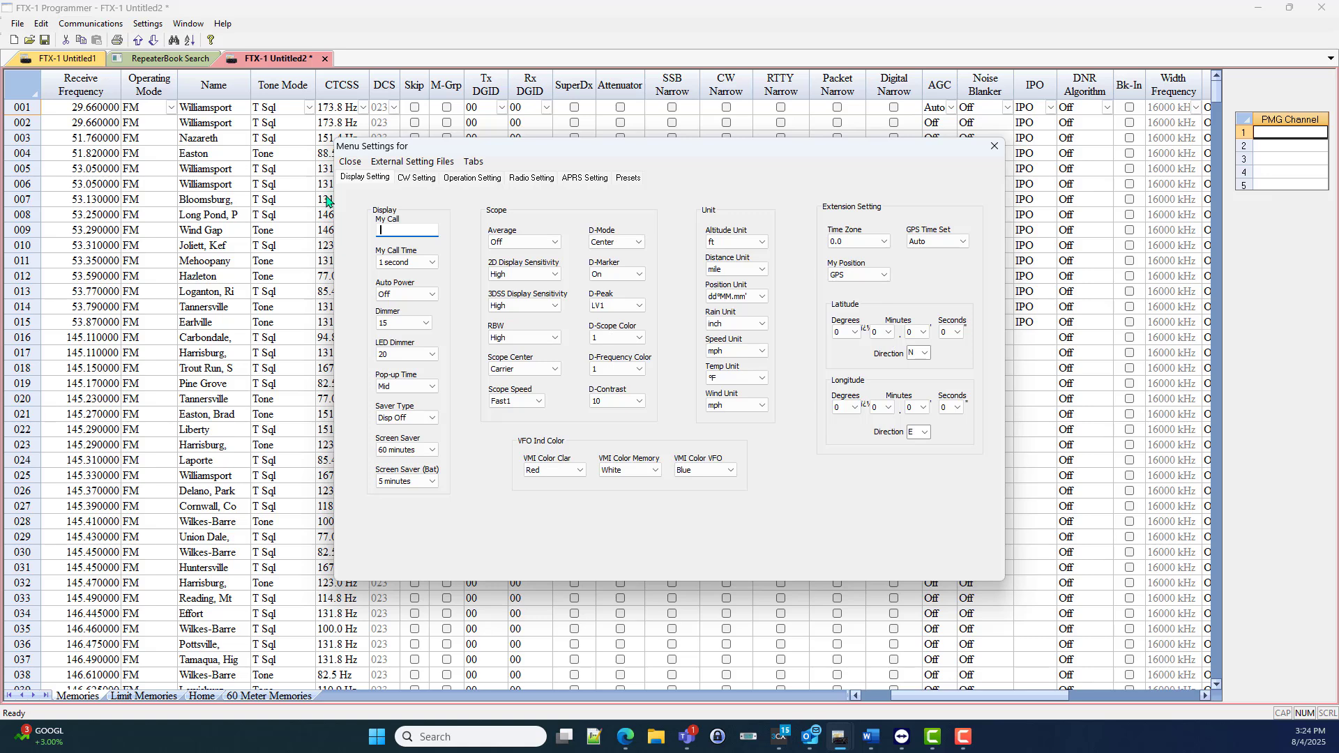
click(416, 177)
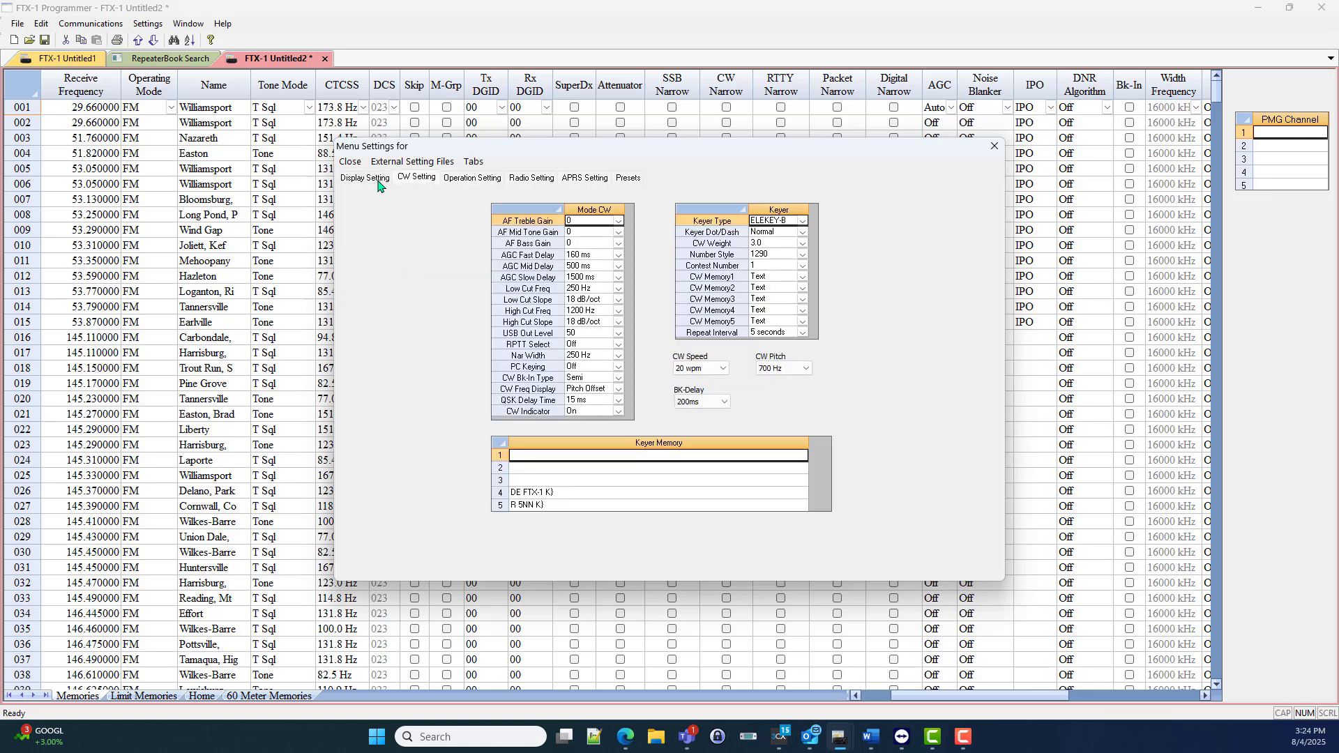
click(365, 177)
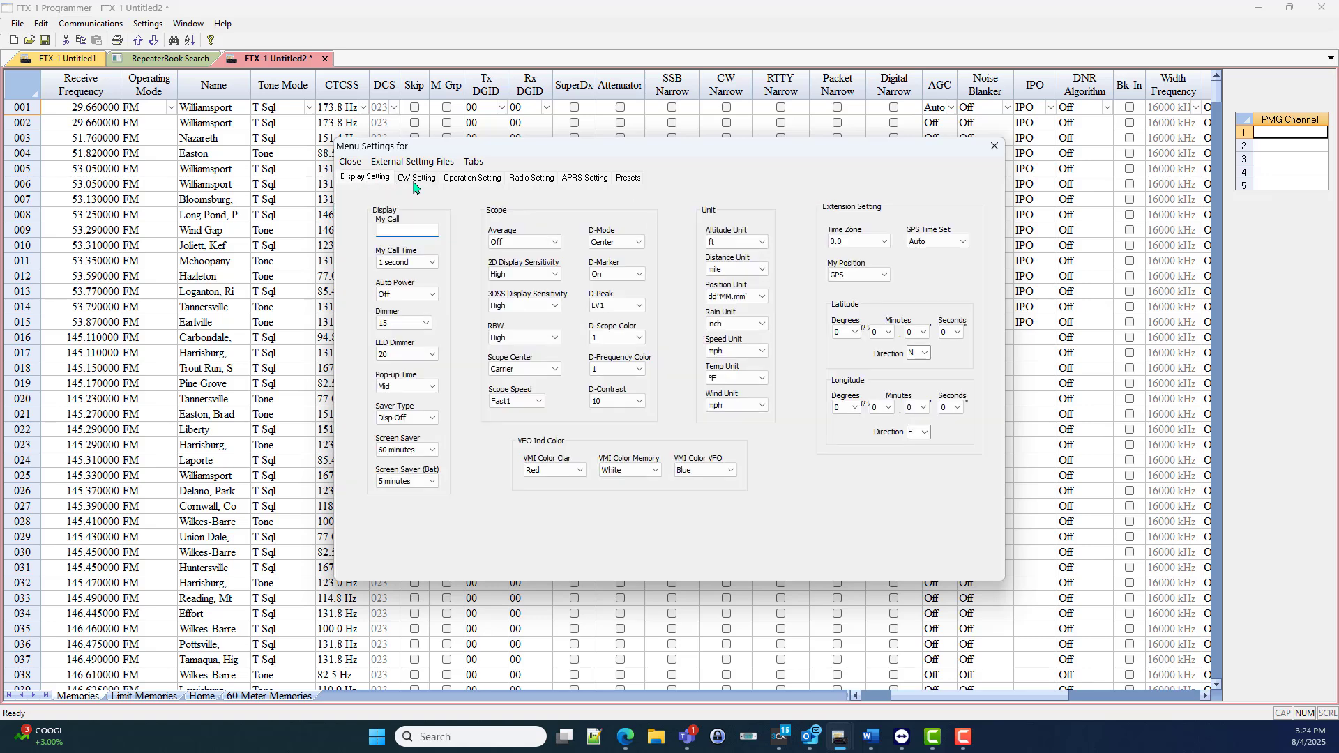
click(416, 177)
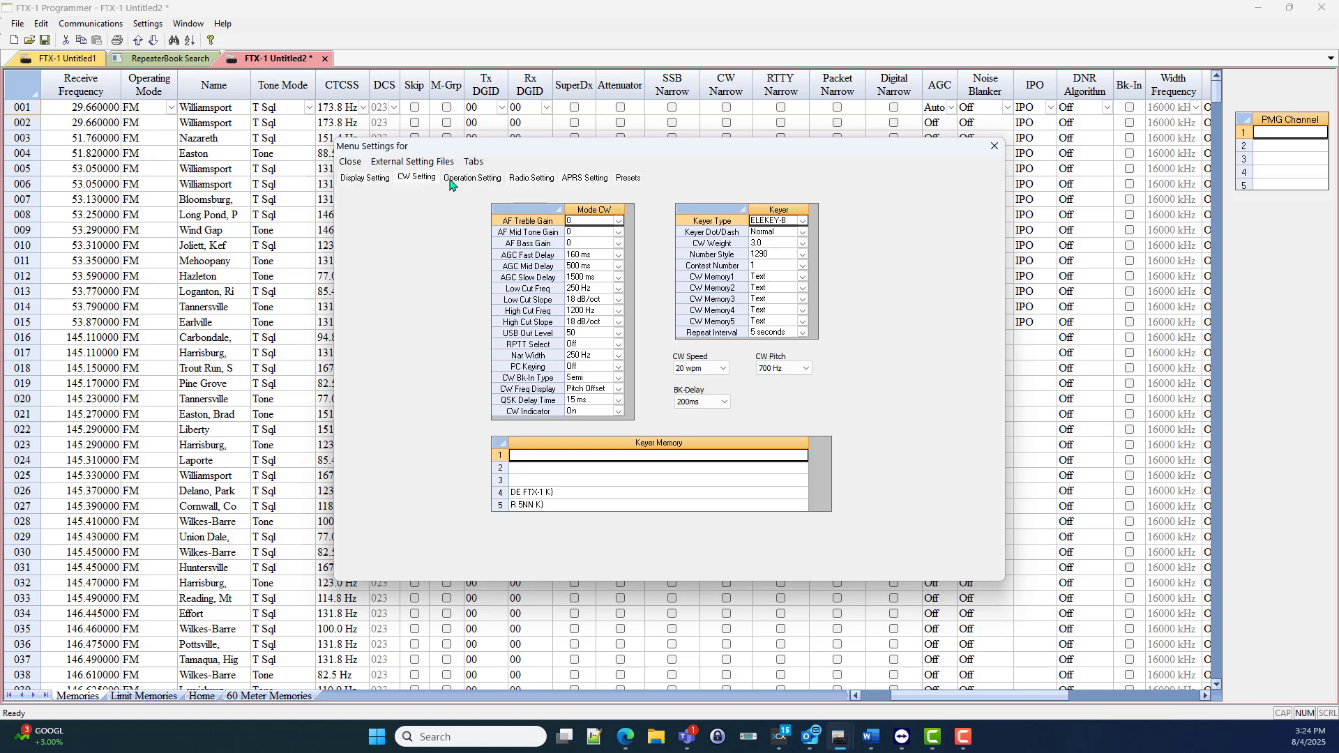
click(472, 177)
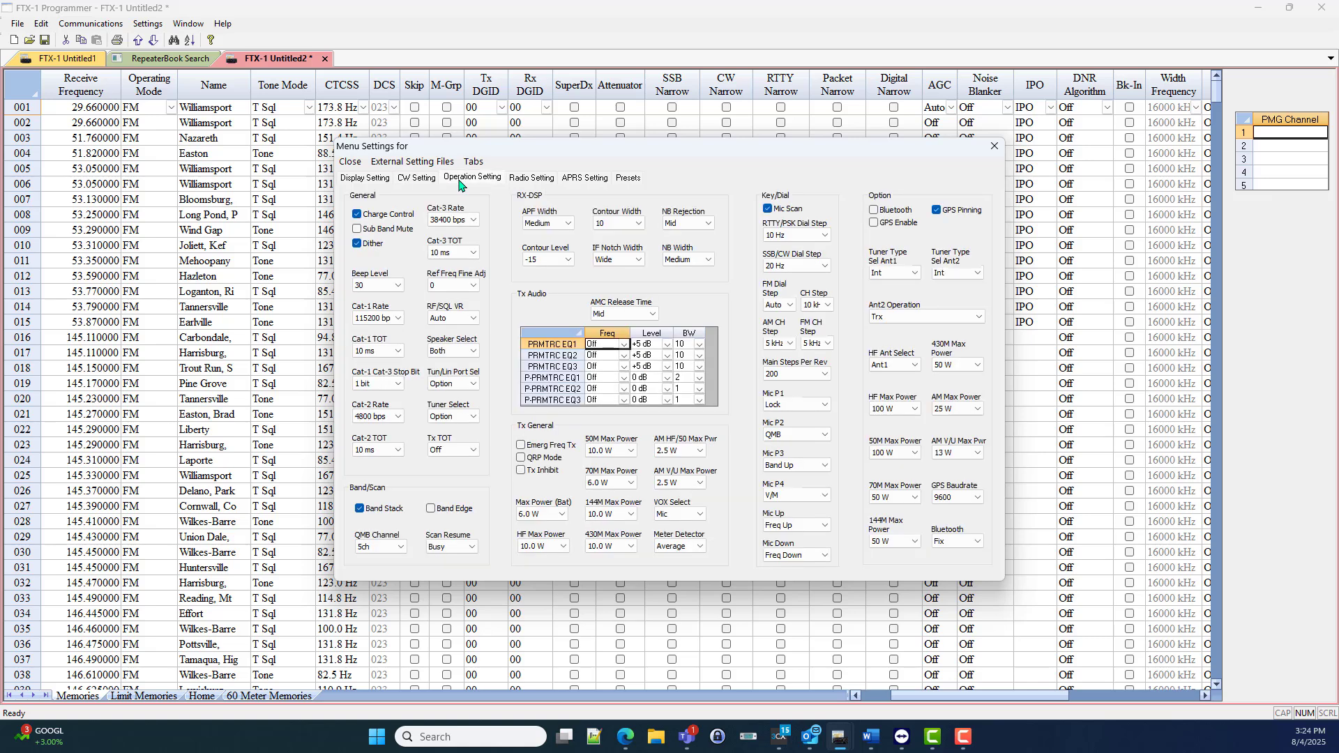
click(531, 177)
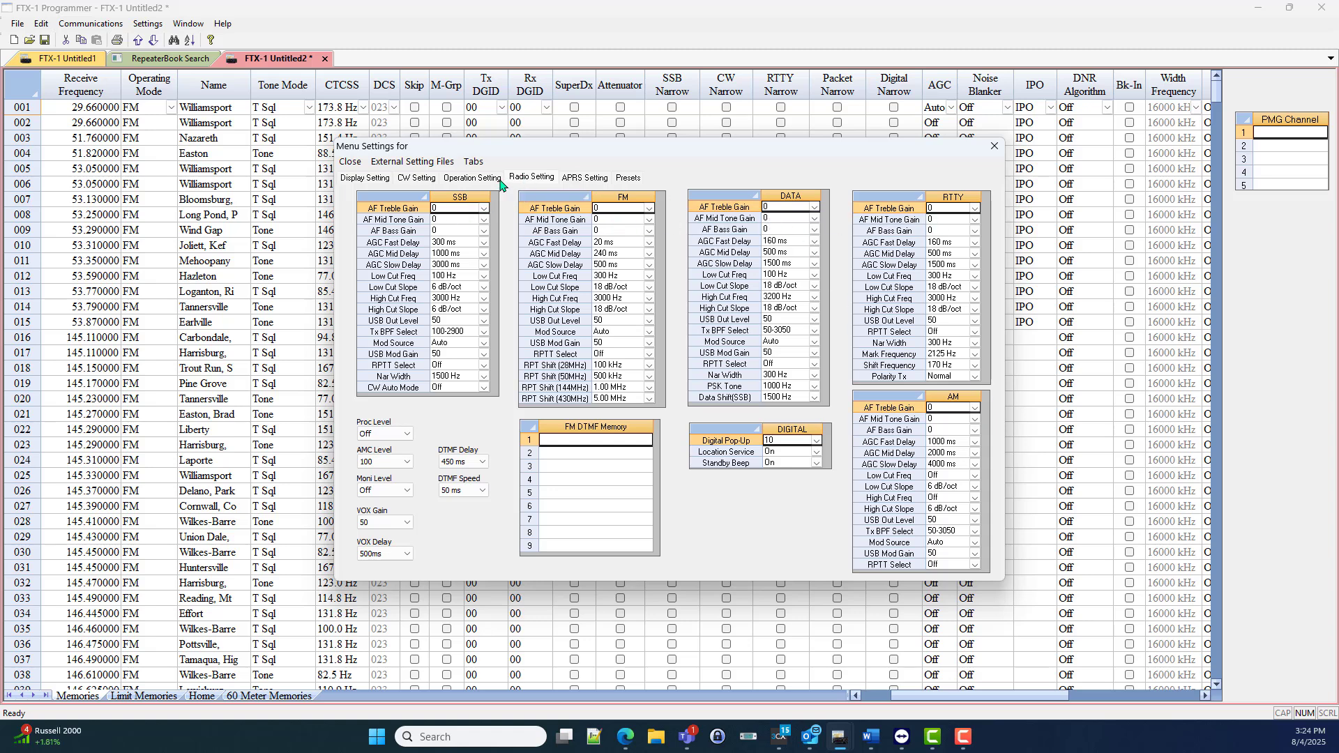
click(416, 178)
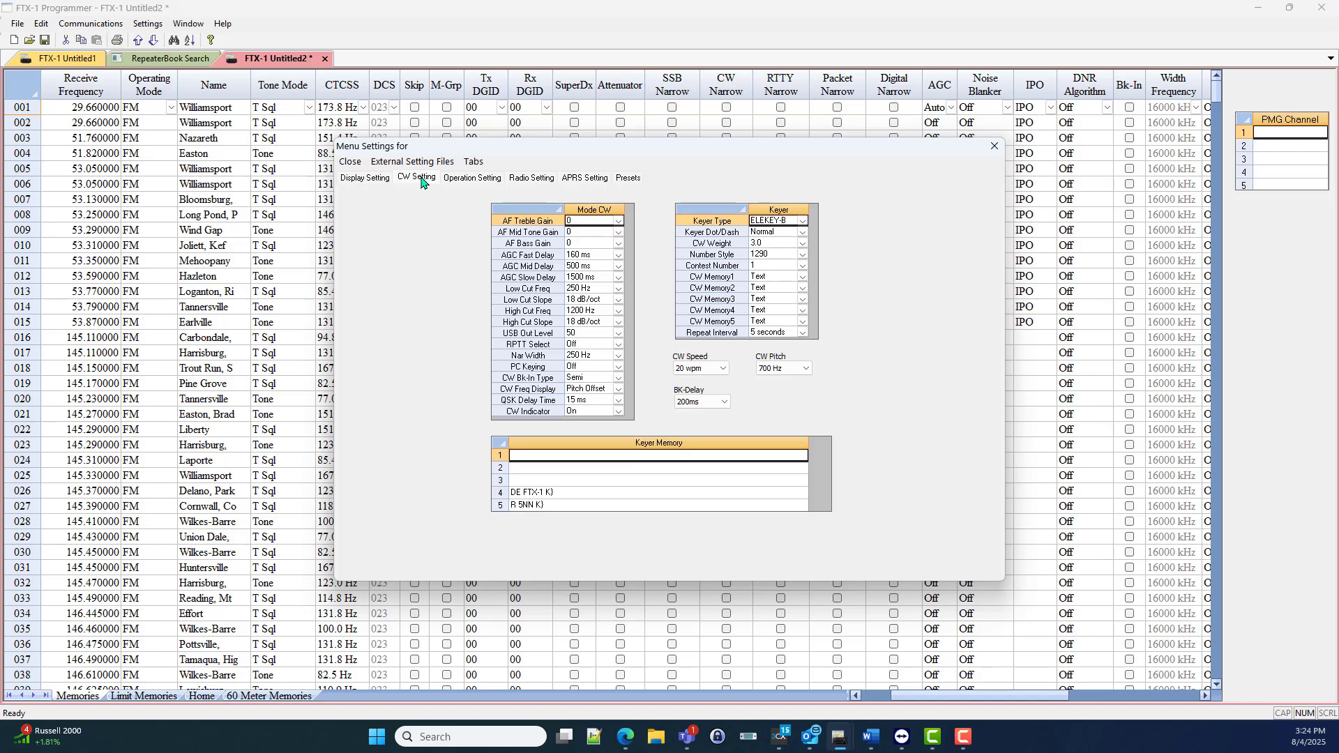
click(585, 177)
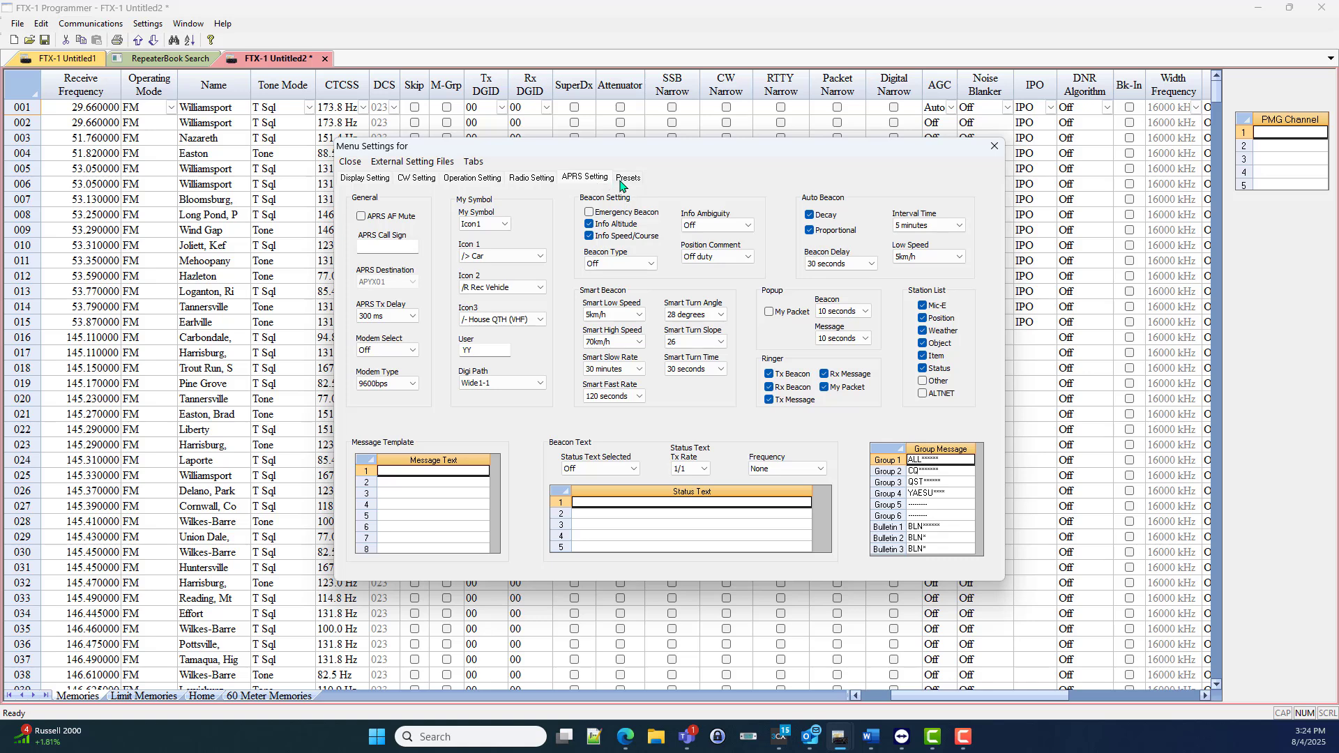
Step: View the Presets and Display Setting pages, then close the Menu Settings dialog
click(629, 177)
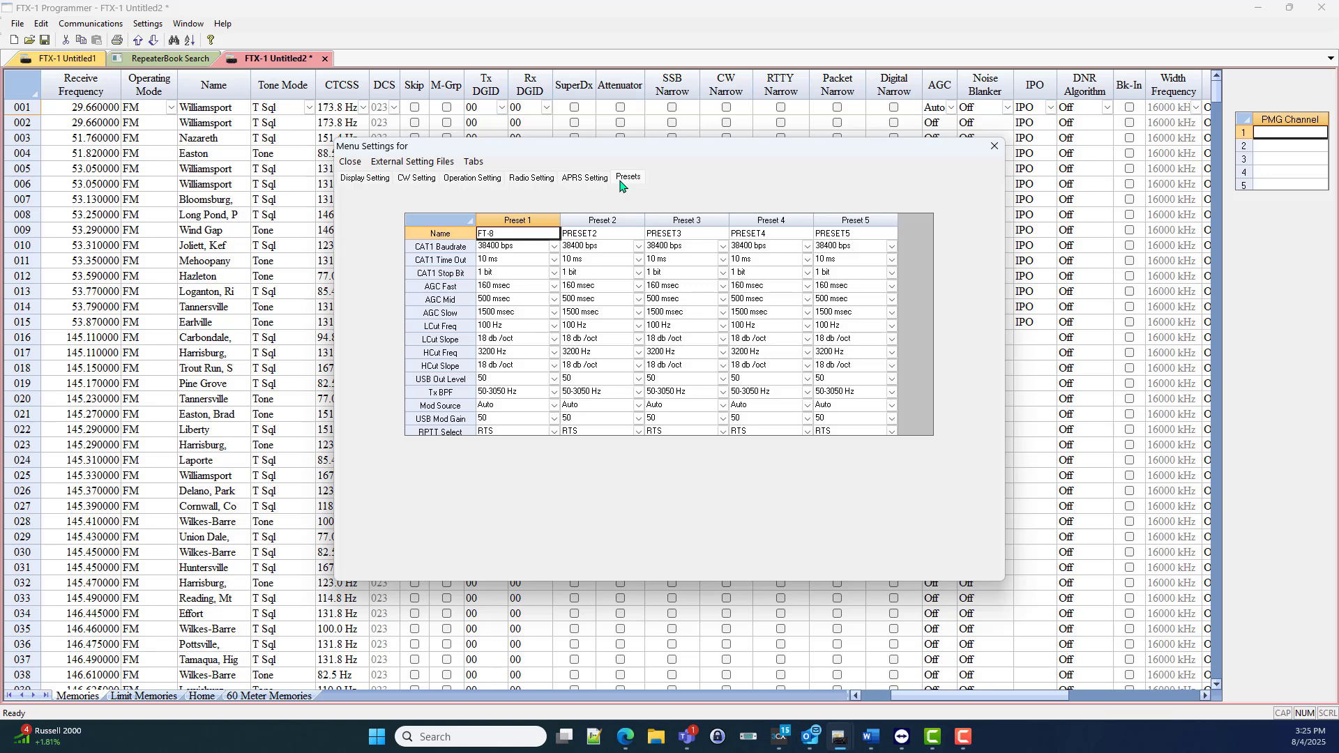
mouse_move(357, 191)
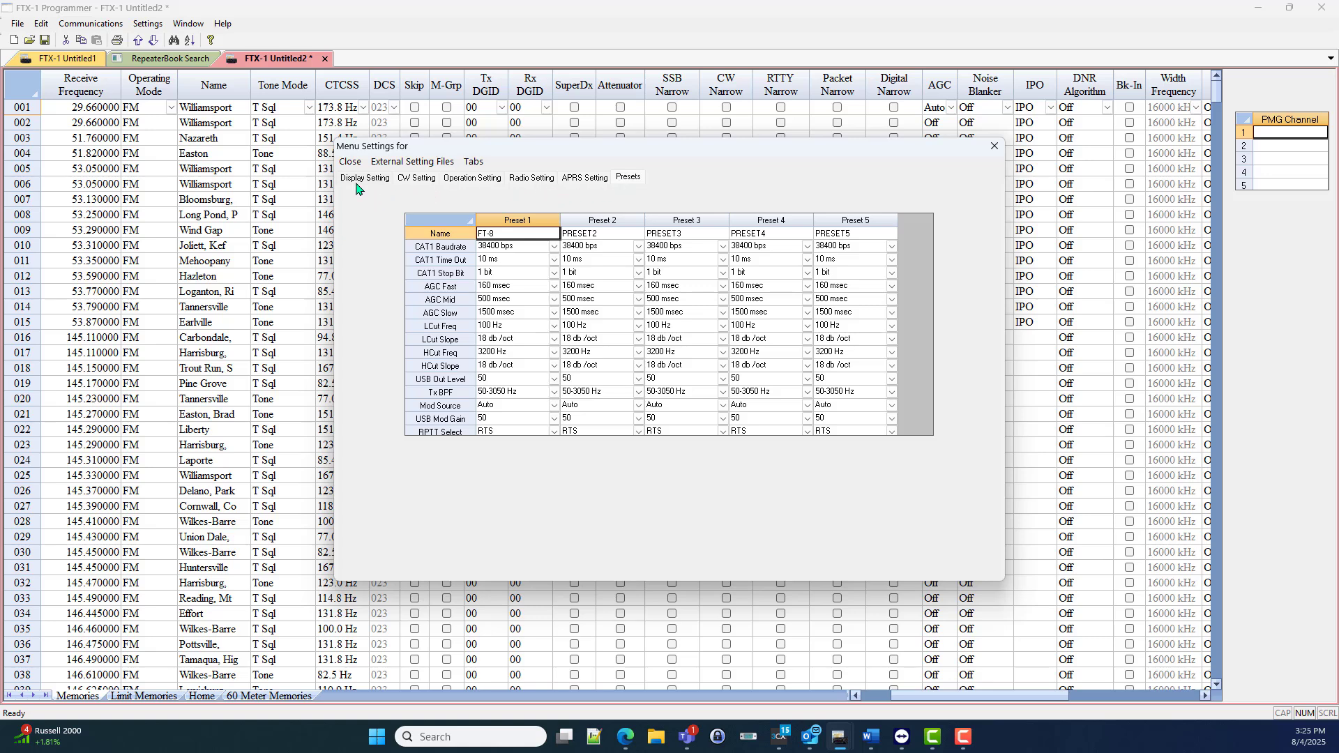
click(365, 177)
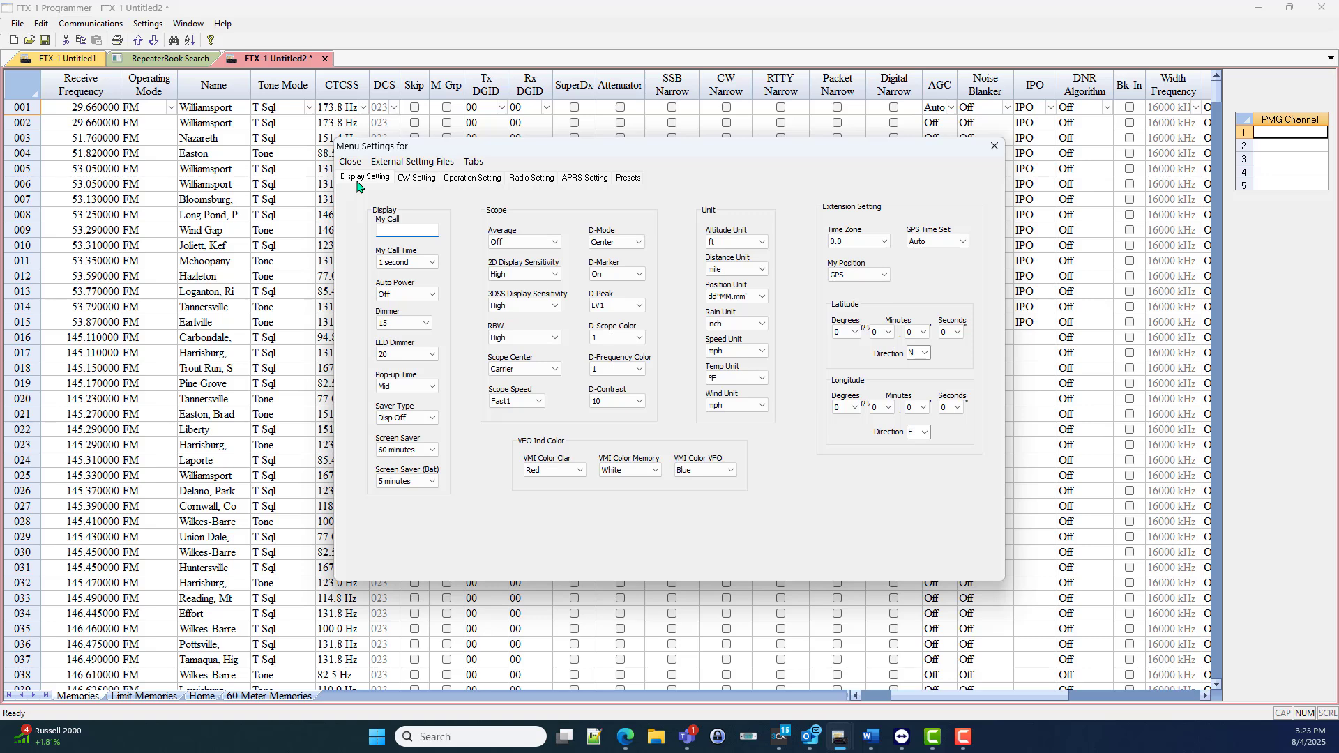
click(406, 230)
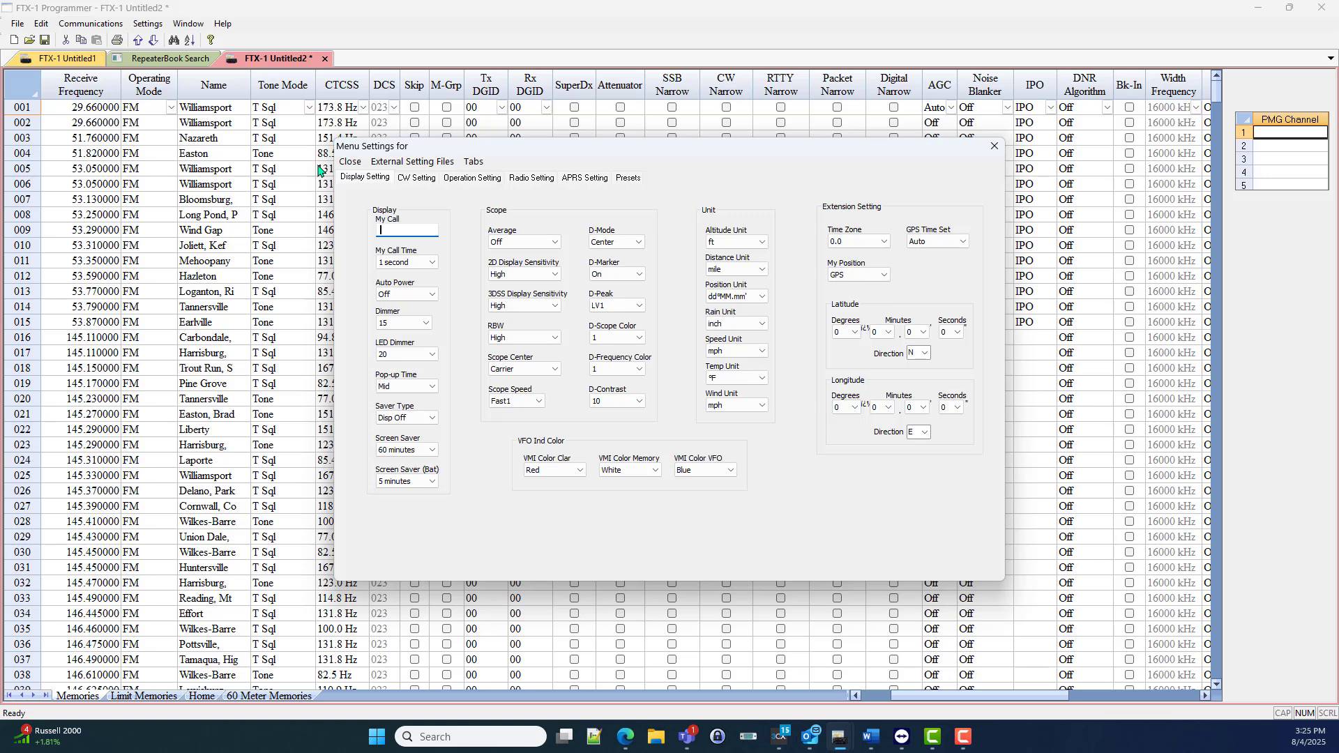
click(349, 162)
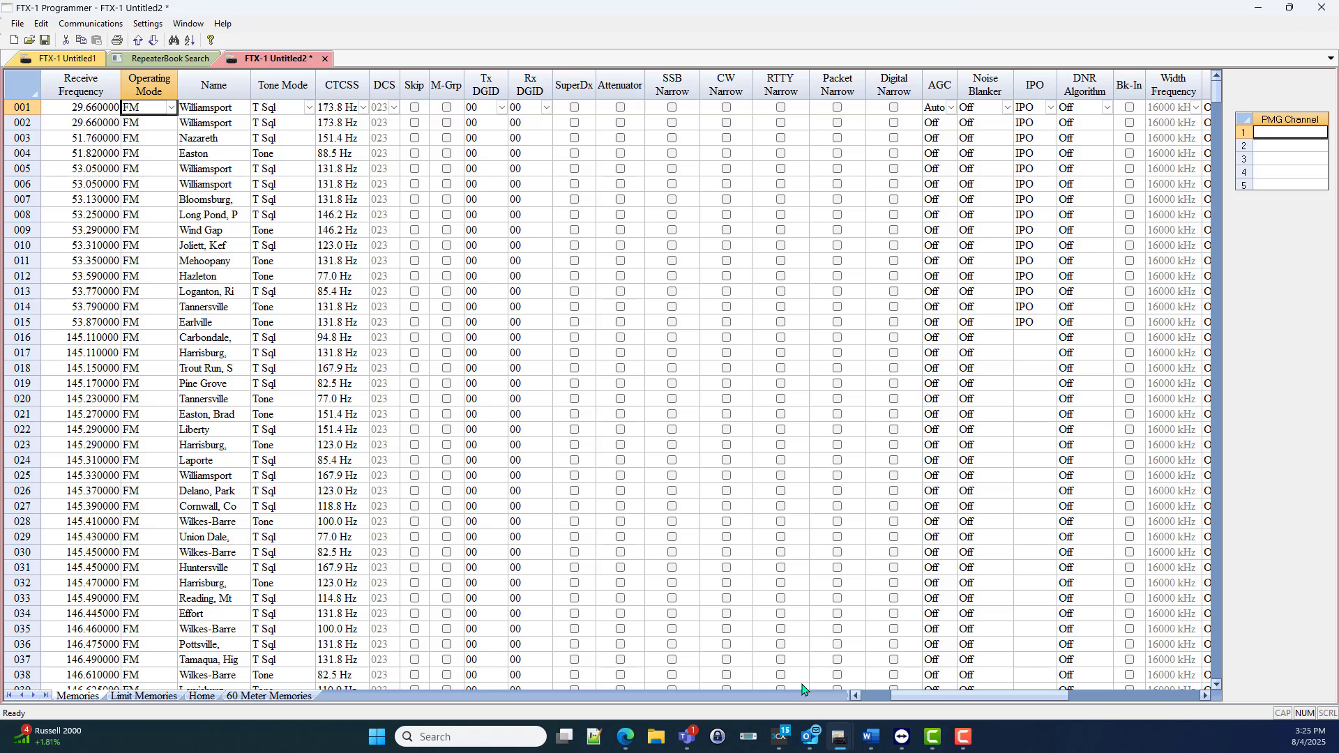